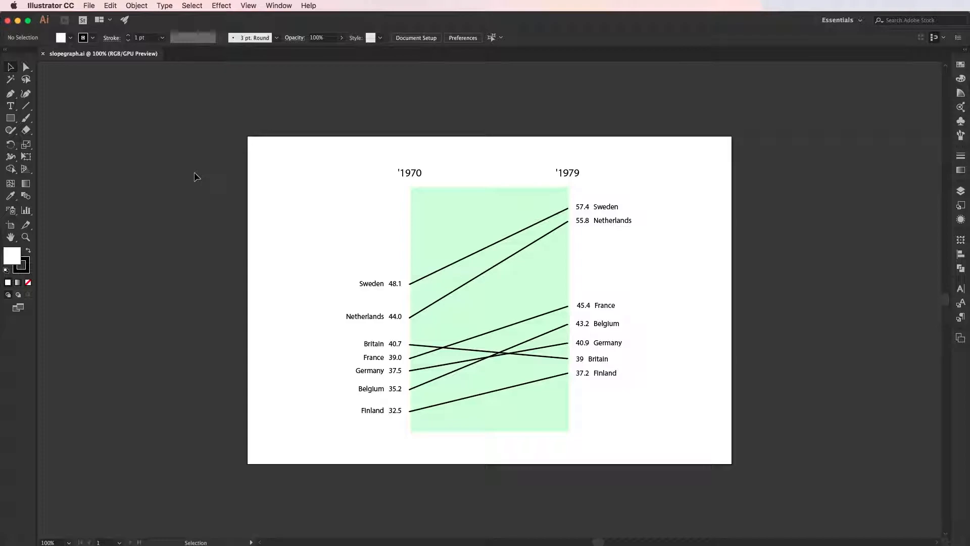
pyautogui.moveTo(634, 172)
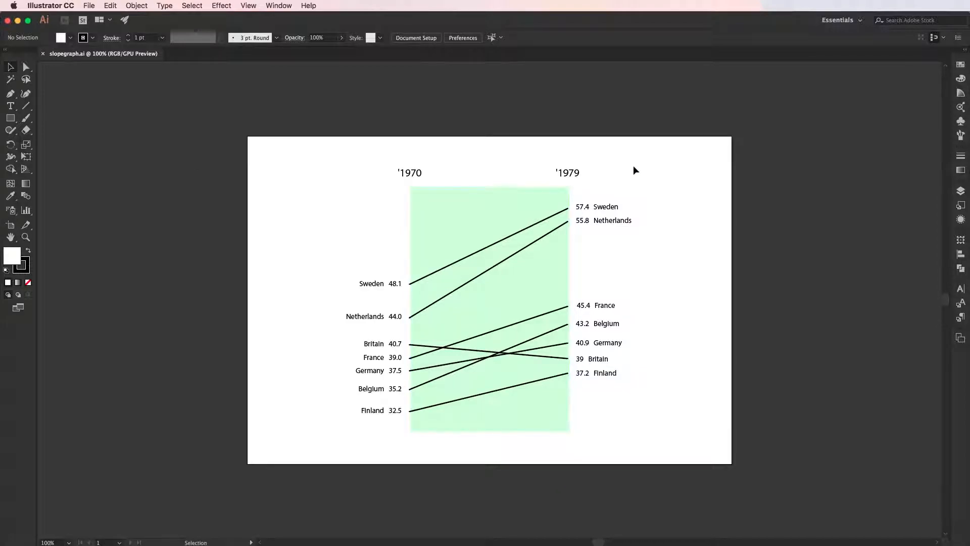
pyautogui.moveTo(380, 498)
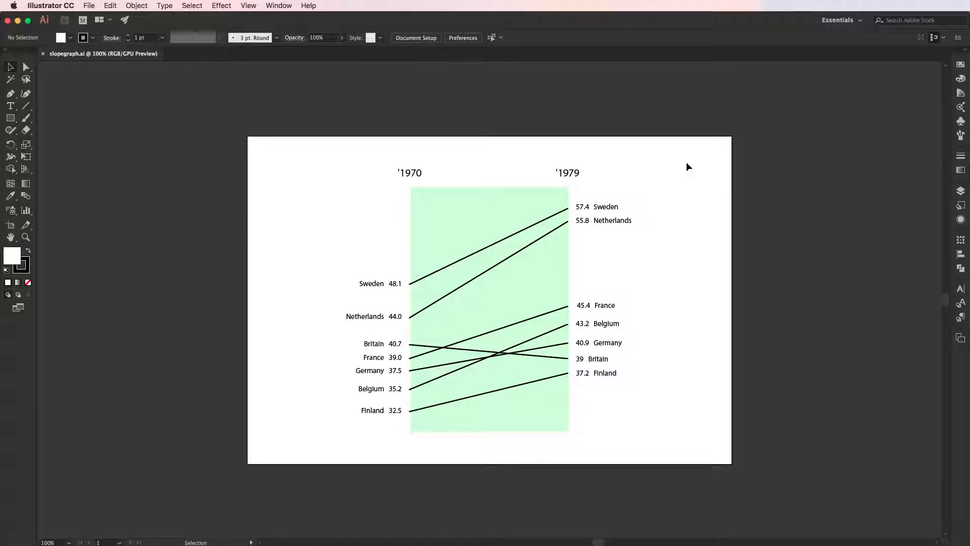
pyautogui.moveTo(160, 119)
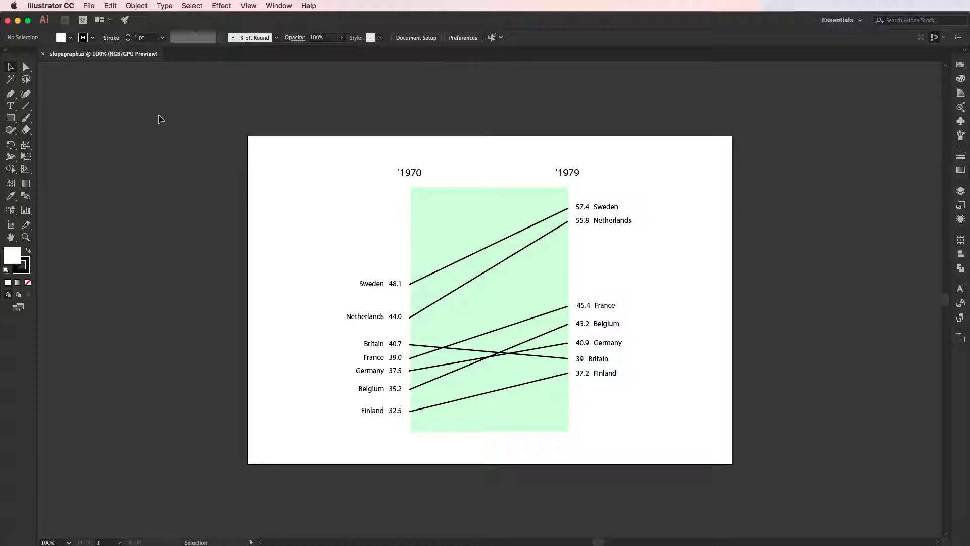
# Create a new blank 960 × 560 px Web-profile document alongside the slope graph file
pyautogui.click(89, 7)
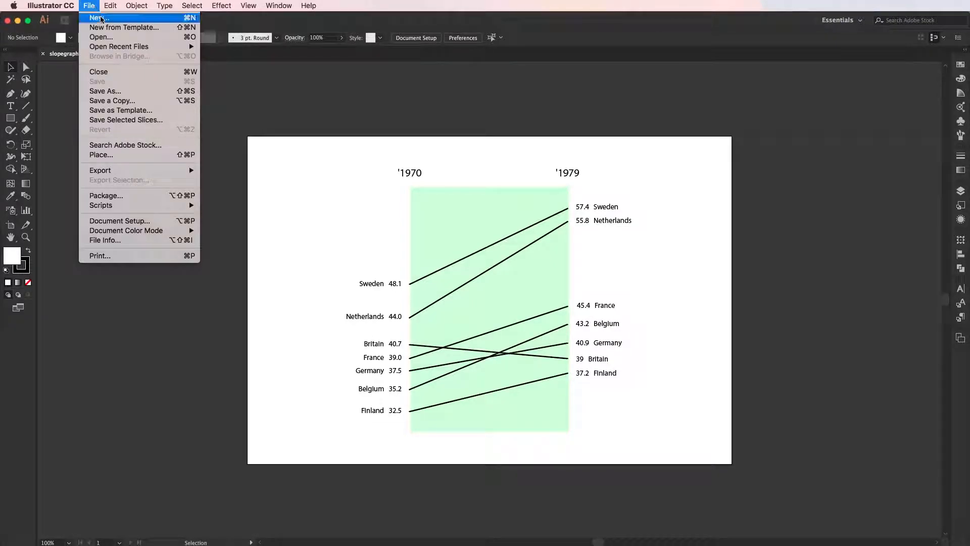
pyautogui.click(97, 18)
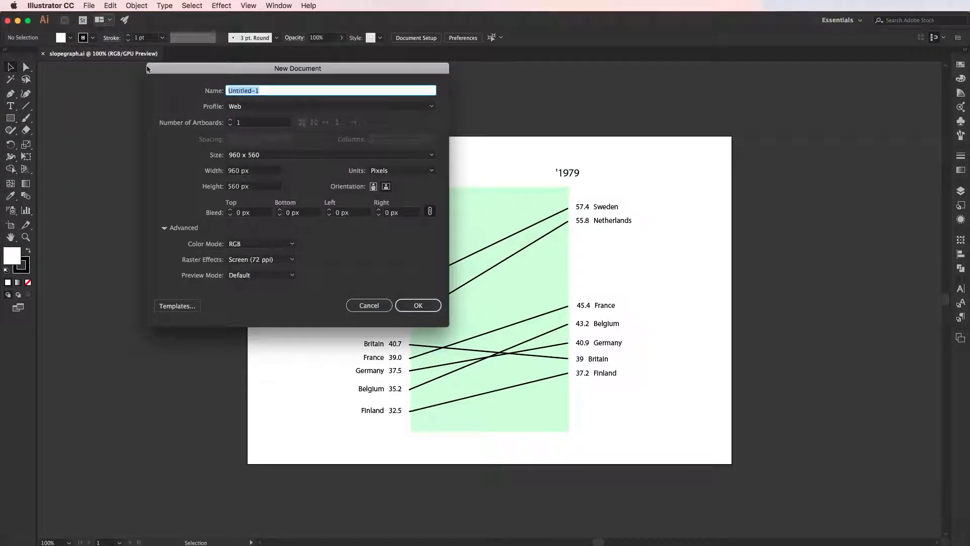
pyautogui.moveTo(297, 68); pyautogui.dragTo(398, 145)
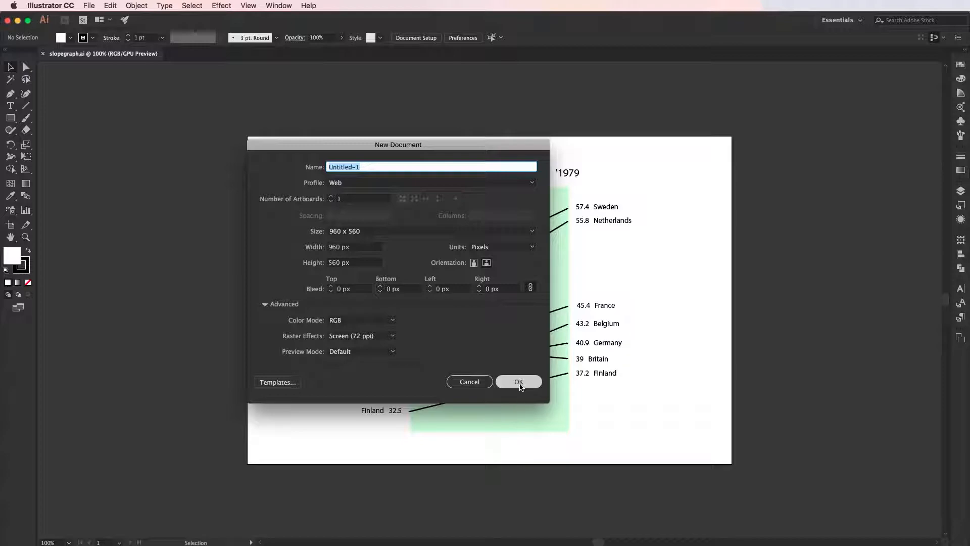
pyautogui.click(518, 381)
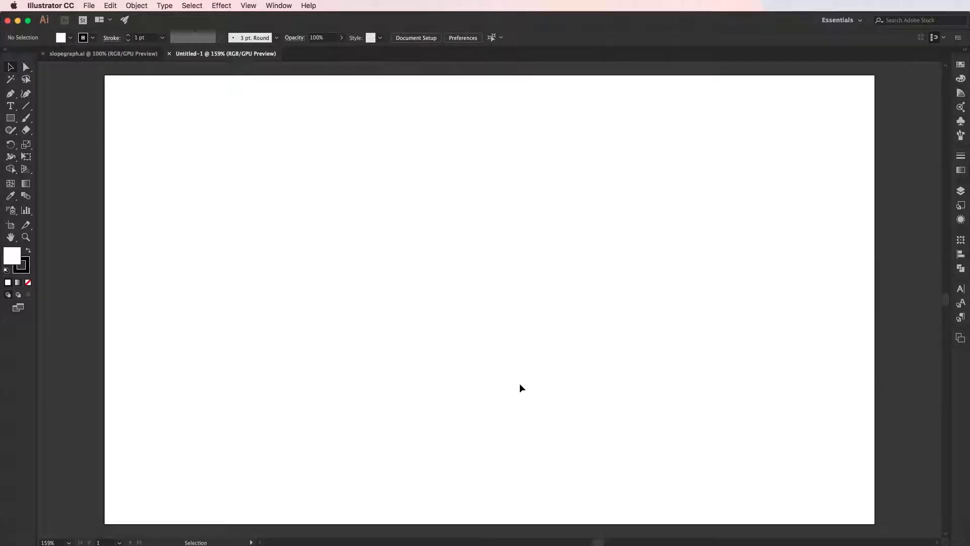
pyautogui.moveTo(28, 216)
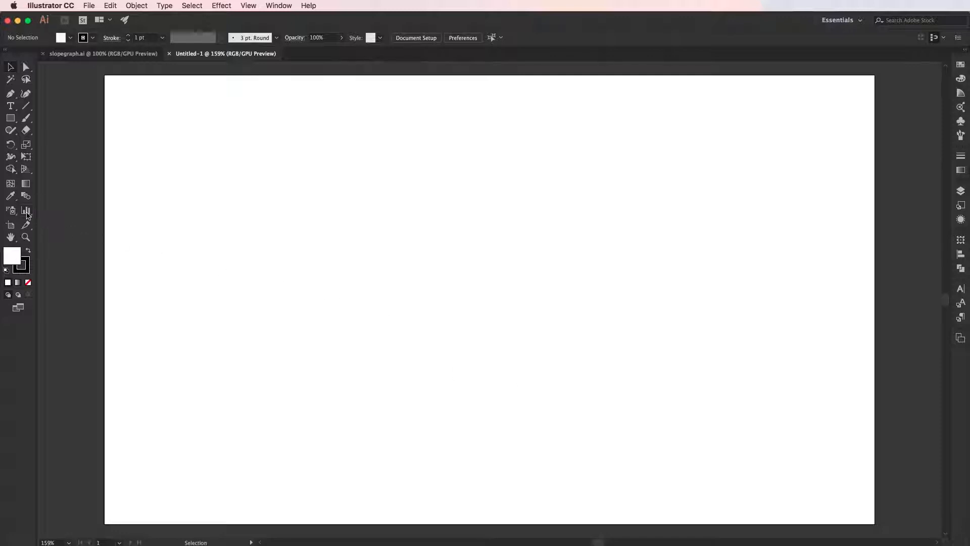
# Draw an empty line graph with the Line Graph Tool, bringing up its data table
pyautogui.click(26, 210)
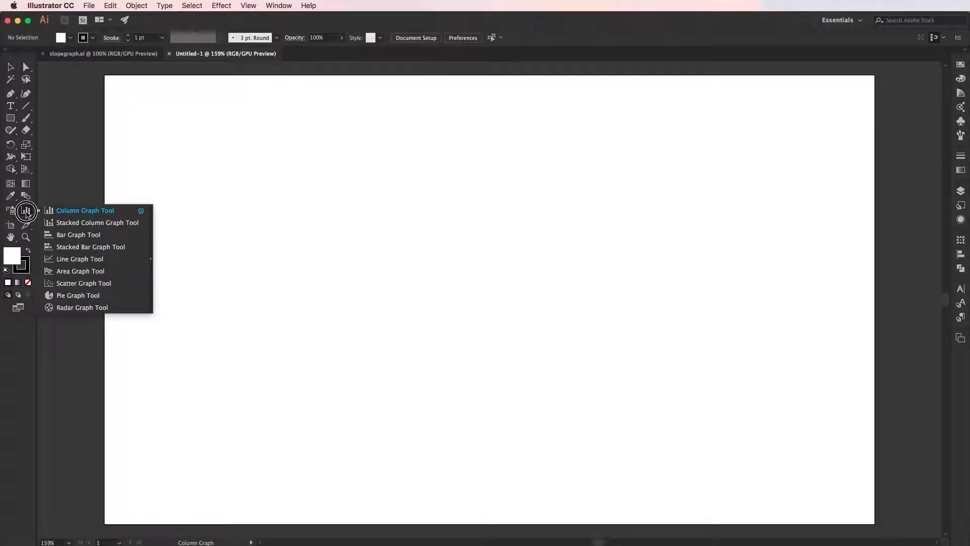
pyautogui.moveTo(113, 258)
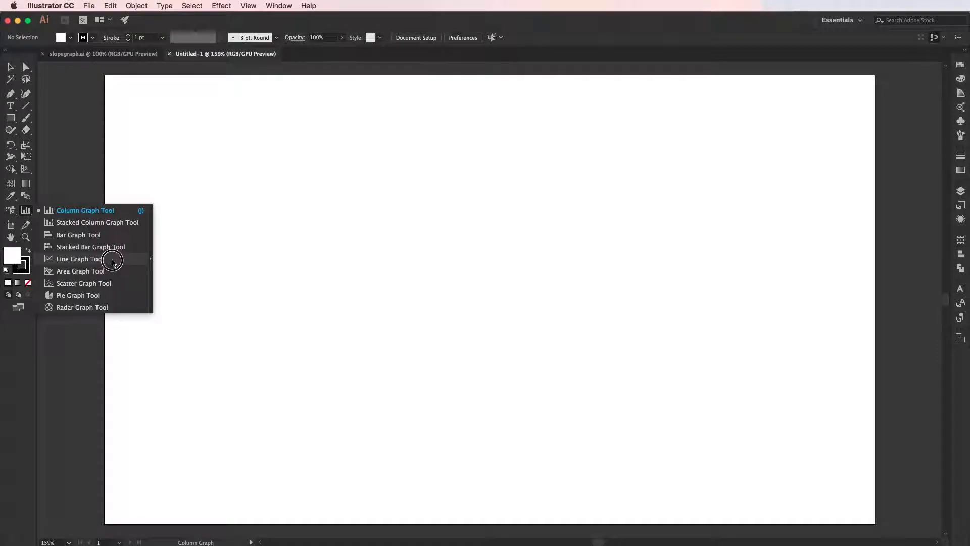
pyautogui.click(77, 259)
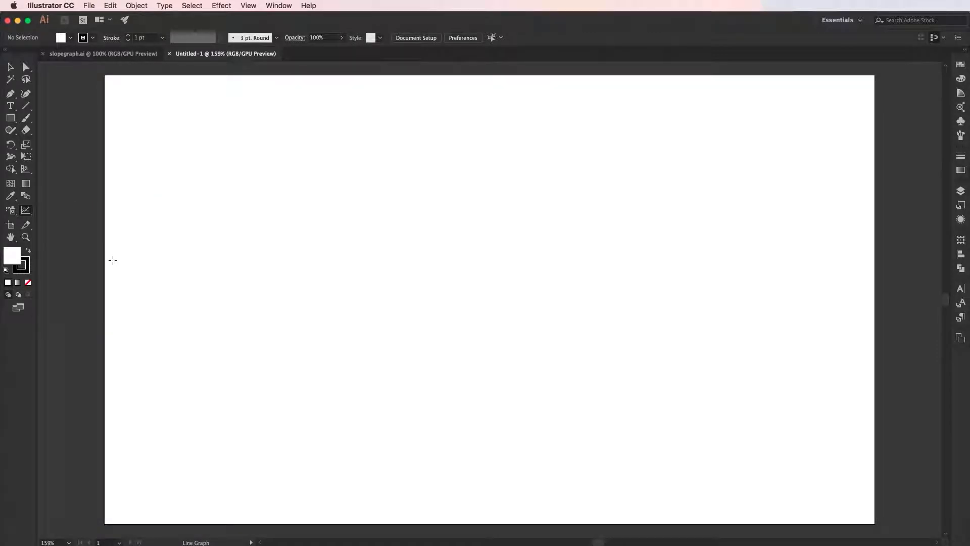
pyautogui.moveTo(143, 82)
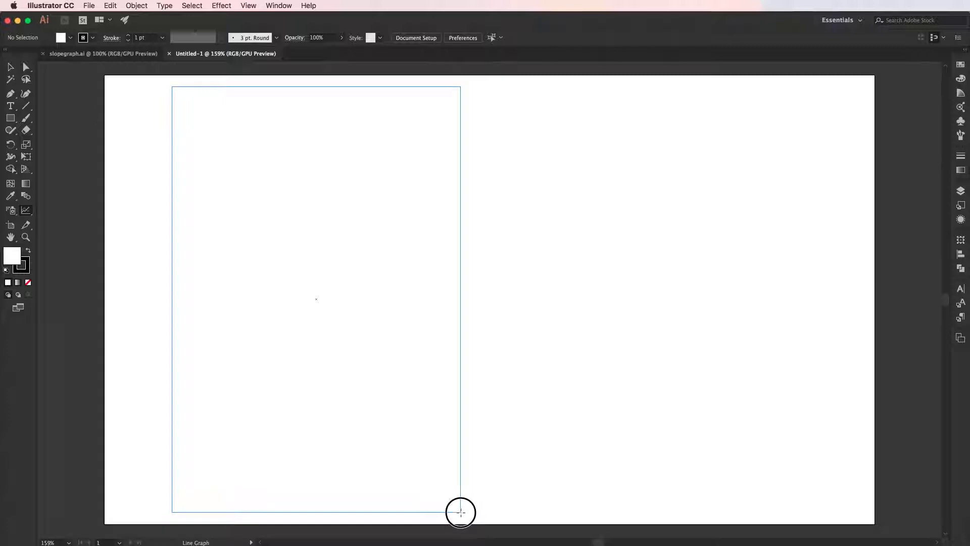
pyautogui.moveTo(461, 511); pyautogui.dragTo(468, 513)
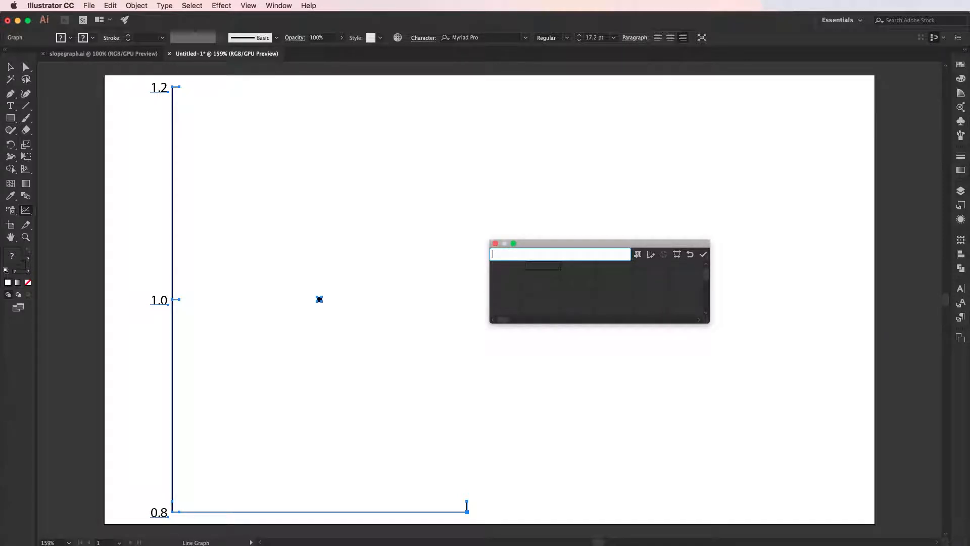
# Enter countries Sweden, Belgium etc. across the top, '1970/'1980 rows with values like 37.20, and apply
pyautogui.write('Sweden')
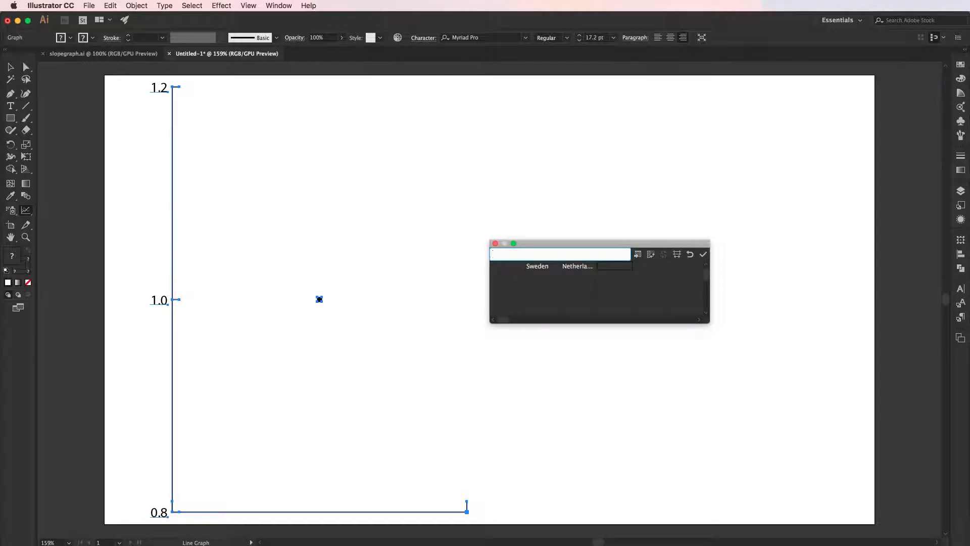
pyautogui.write('Belgium')
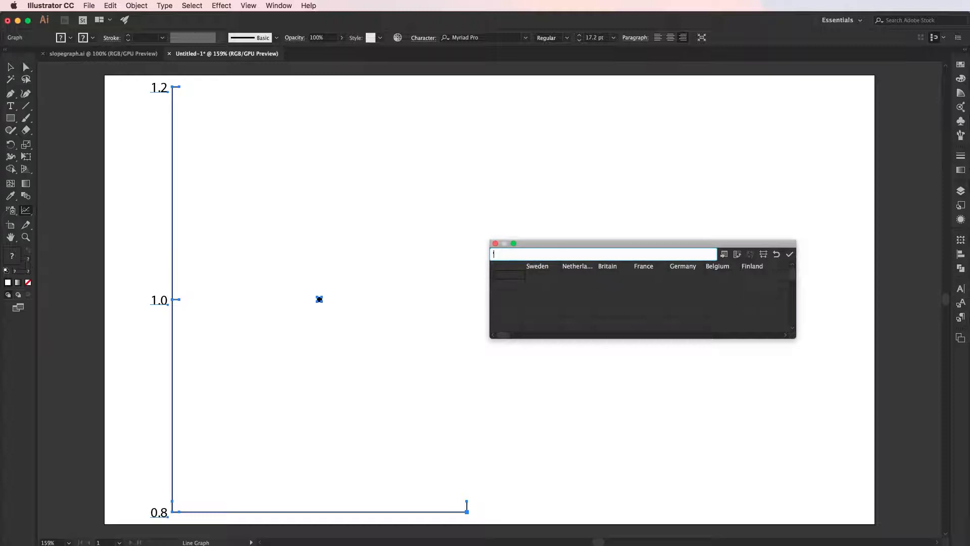
pyautogui.write("'1970")
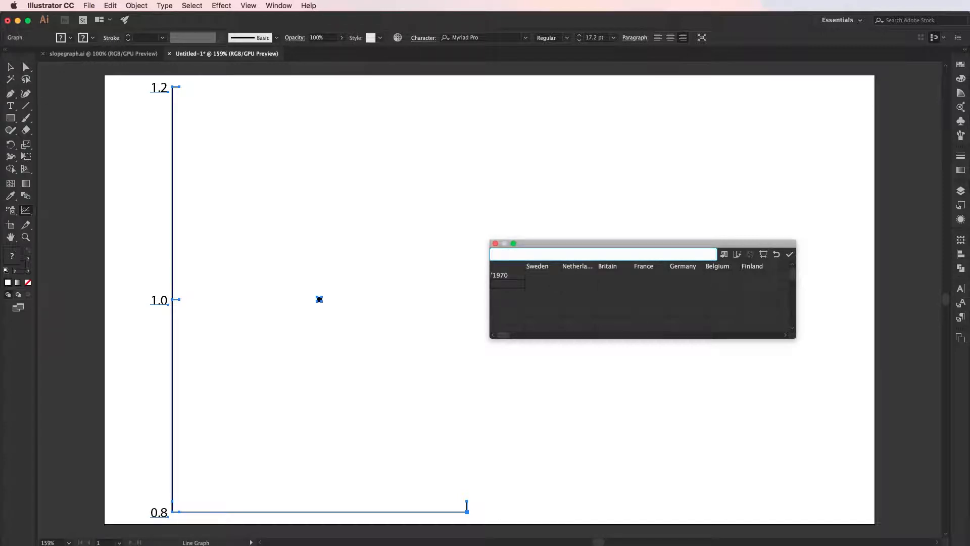
pyautogui.write("'1980")
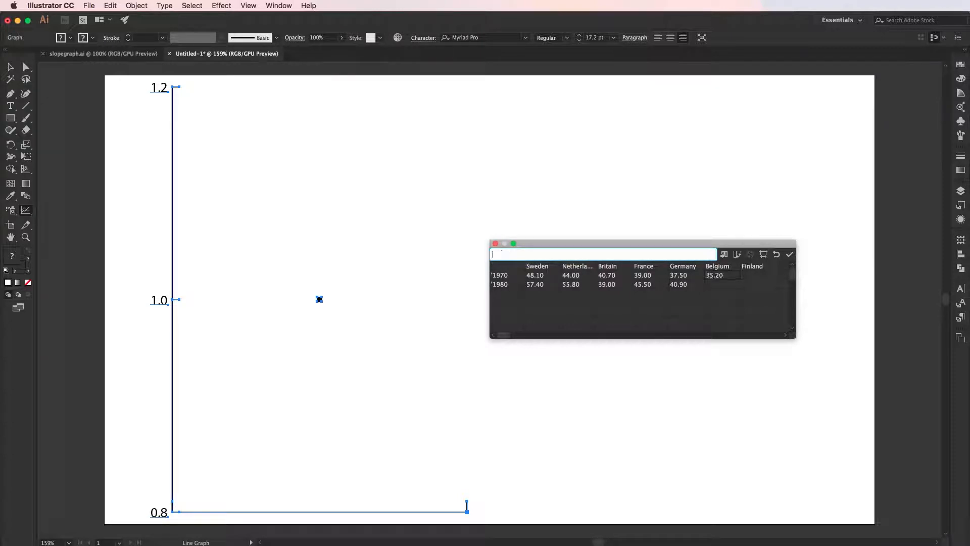
pyautogui.write('37.20')
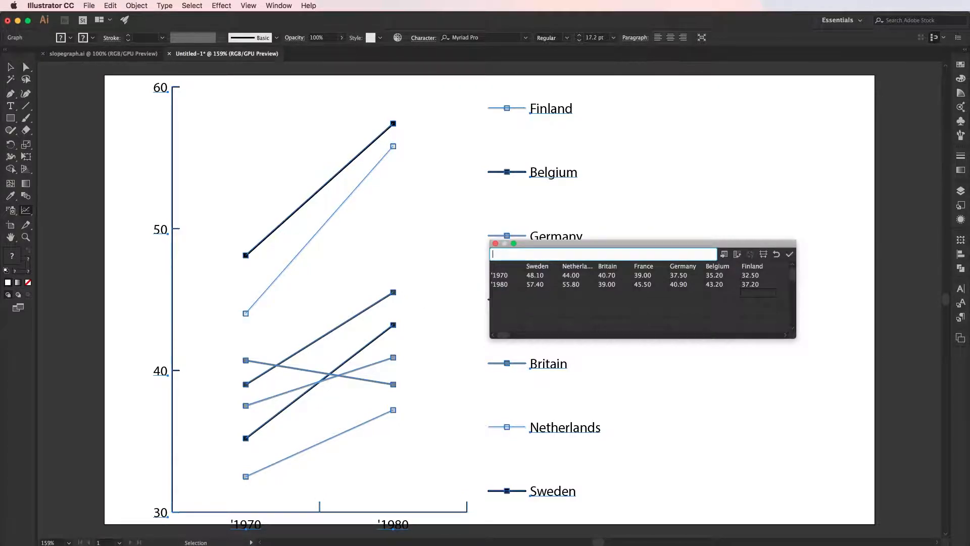
pyautogui.click(496, 243)
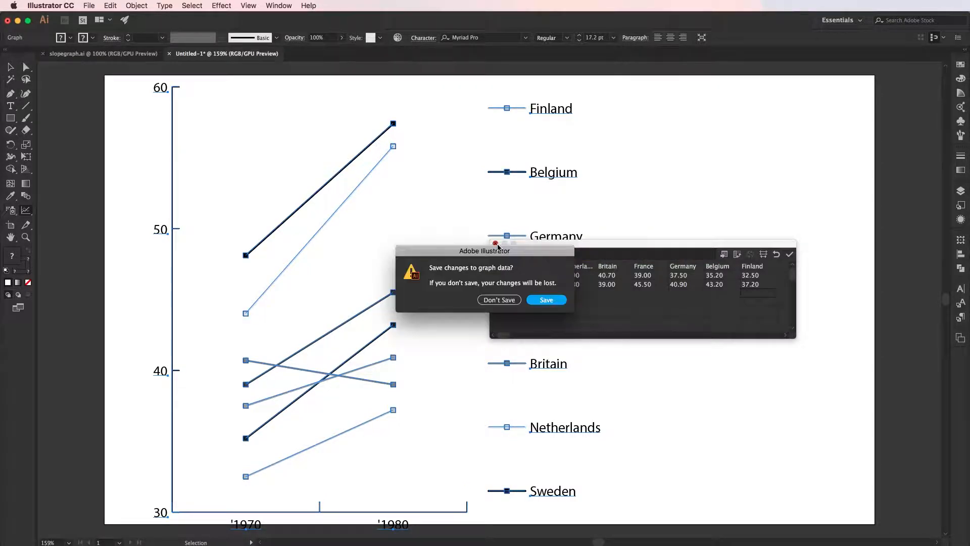
# Save the graph data changes so the seven-country line graph fills the page
pyautogui.click(546, 299)
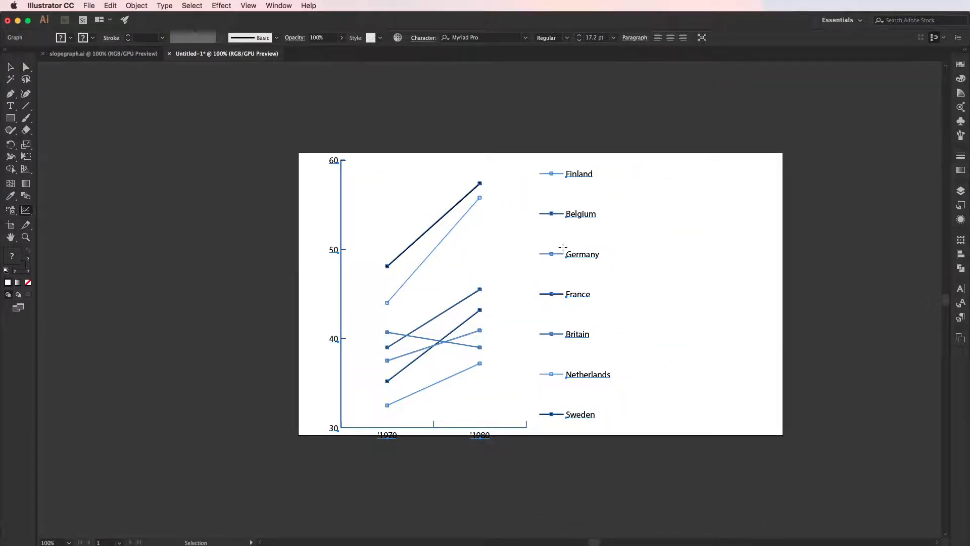
pyautogui.moveTo(570, 179)
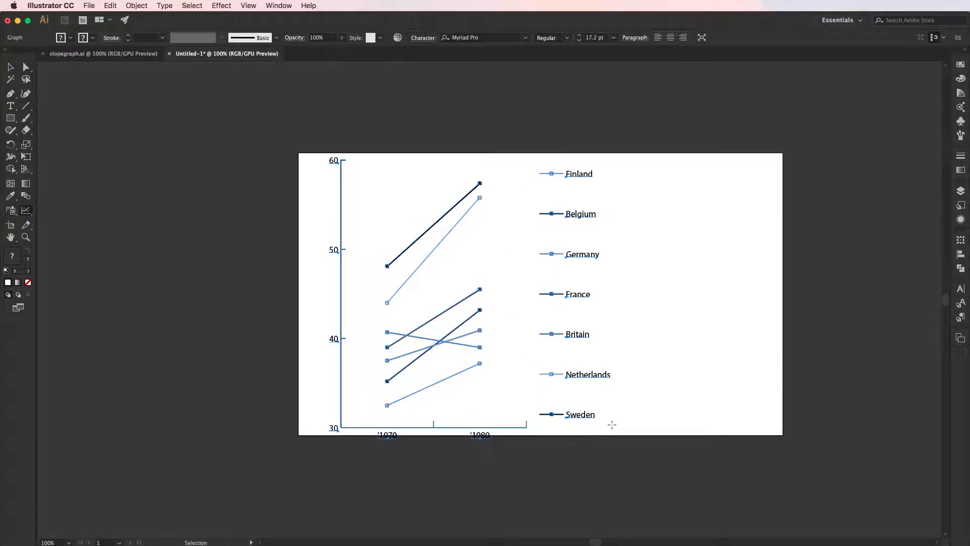
pyautogui.moveTo(673, 346)
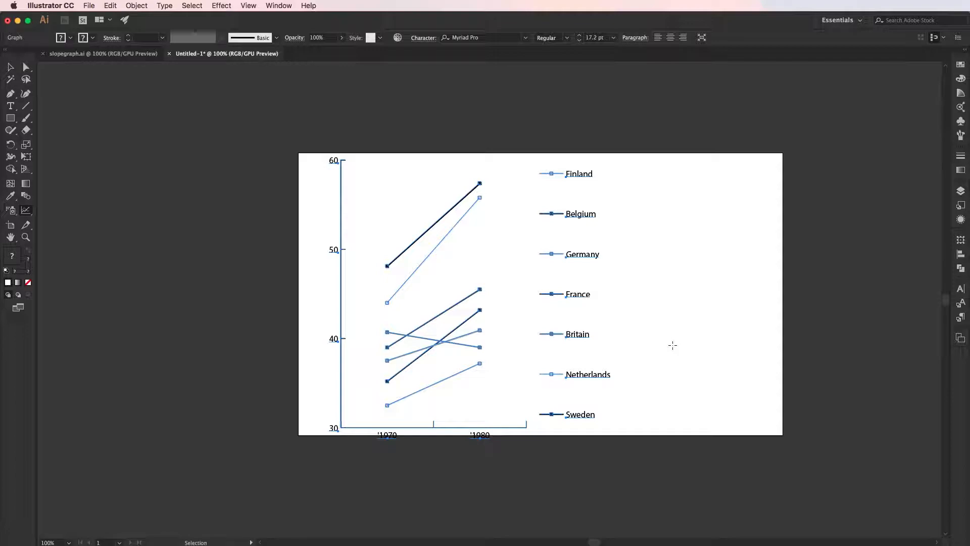
pyautogui.moveTo(464, 208)
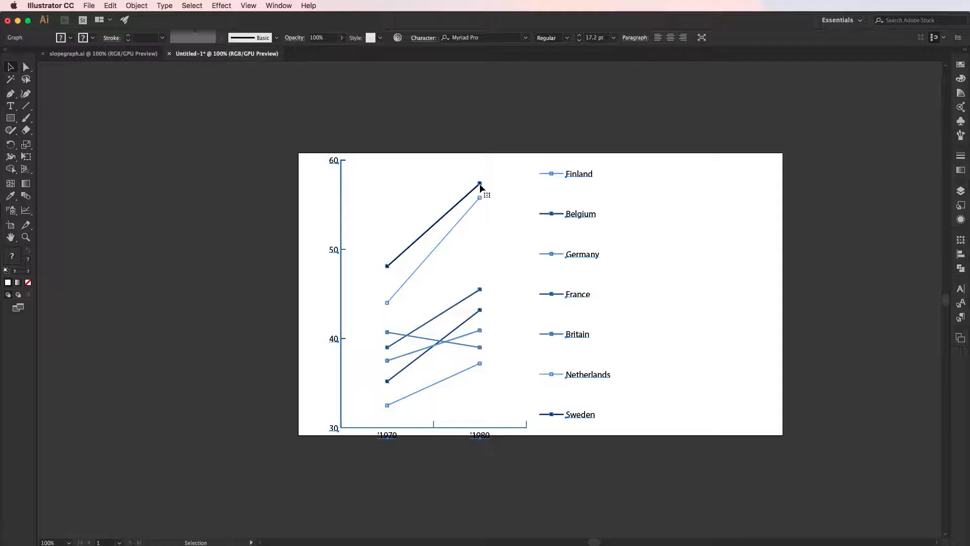
# Set the graph's Value Axis to On Both Sides with First Column in Front turned off
pyautogui.rightClick(479, 188)
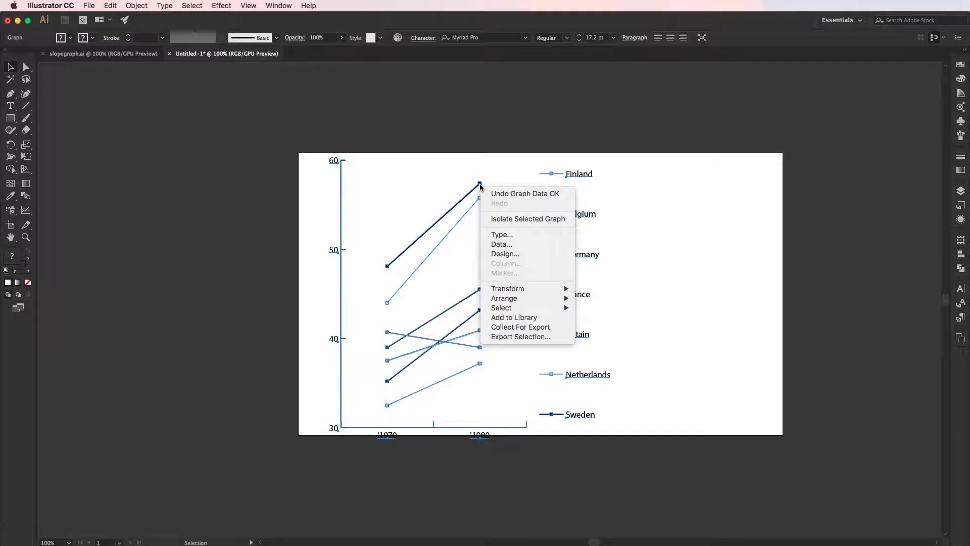
pyautogui.moveTo(502, 233)
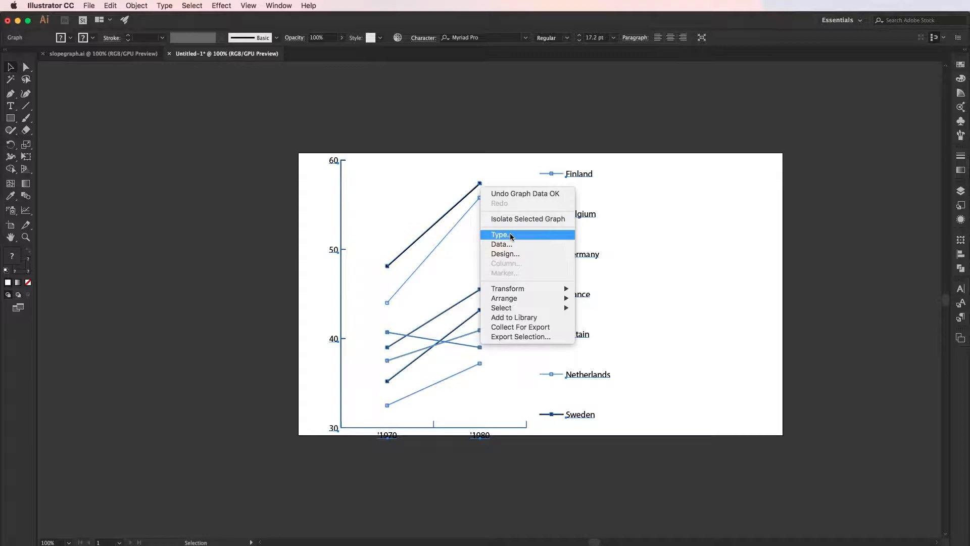
pyautogui.click(500, 234)
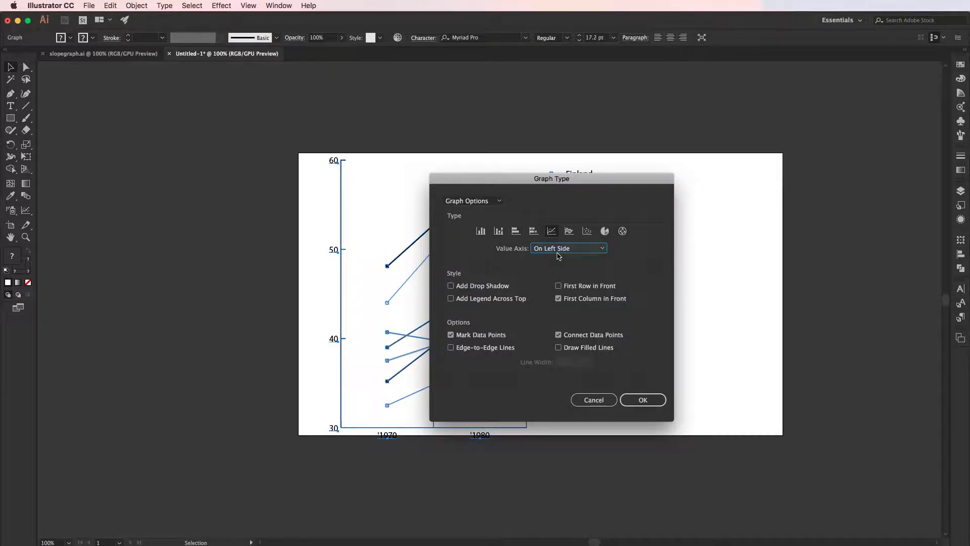
pyautogui.click(567, 249)
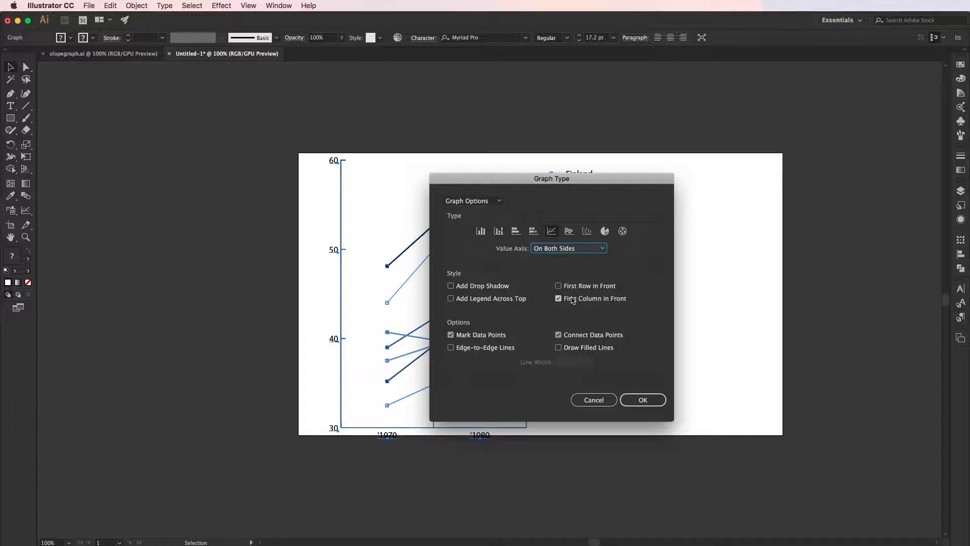
pyautogui.click(557, 298)
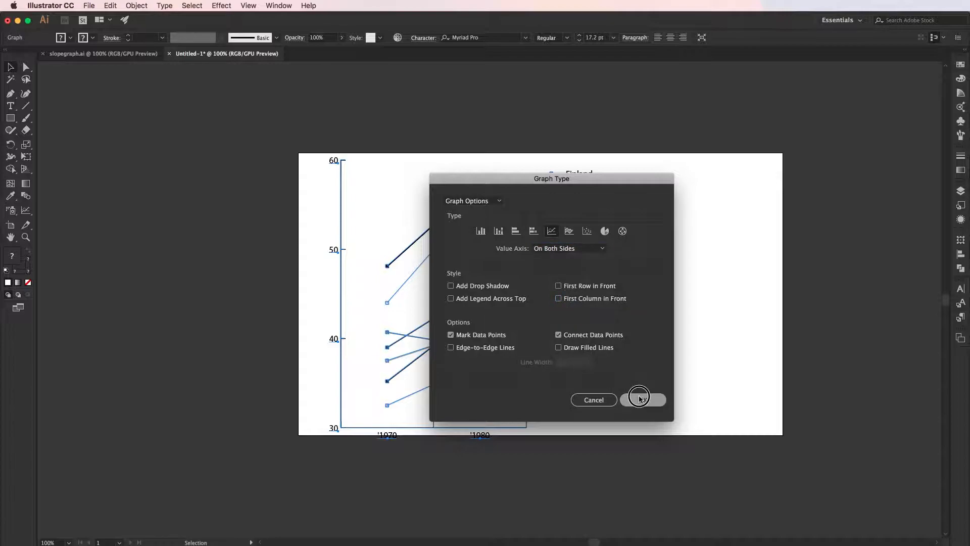
pyautogui.click(643, 400)
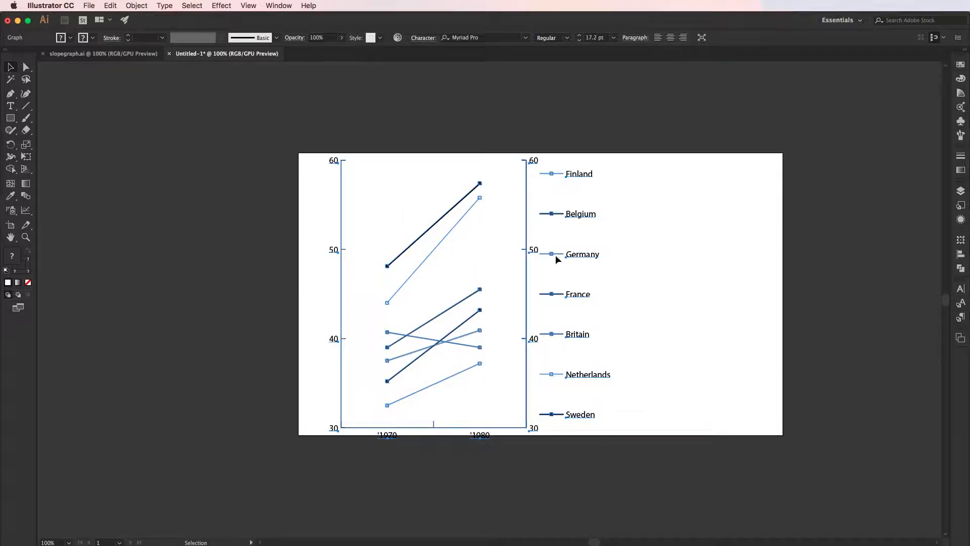
# Enable Edge-to-Edge Lines so the country lines run between the two axes
pyautogui.rightClick(555, 260)
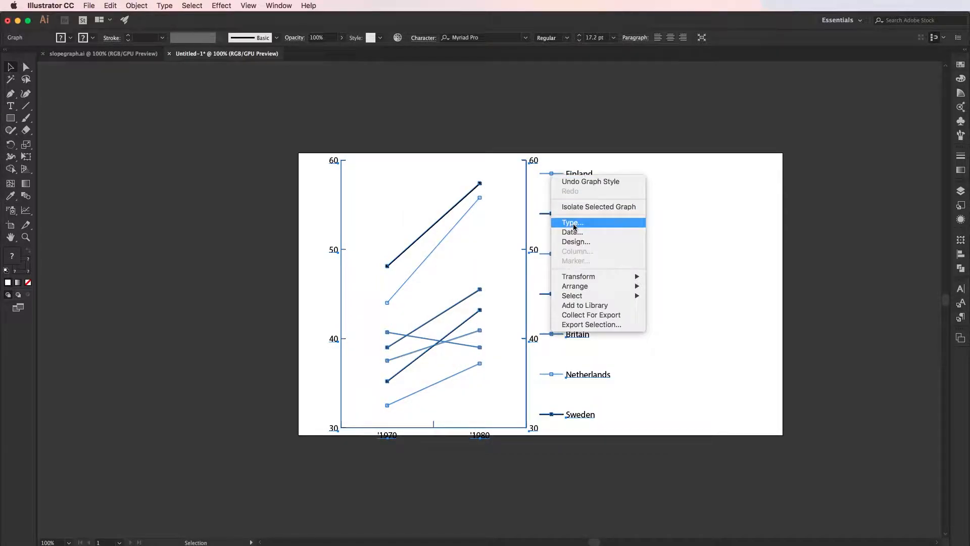
pyautogui.click(571, 222)
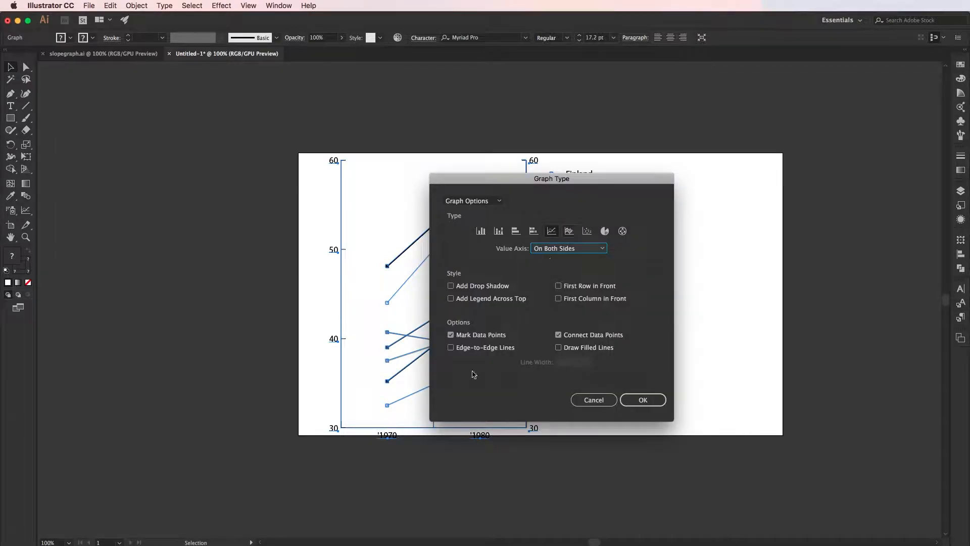
pyautogui.click(642, 400)
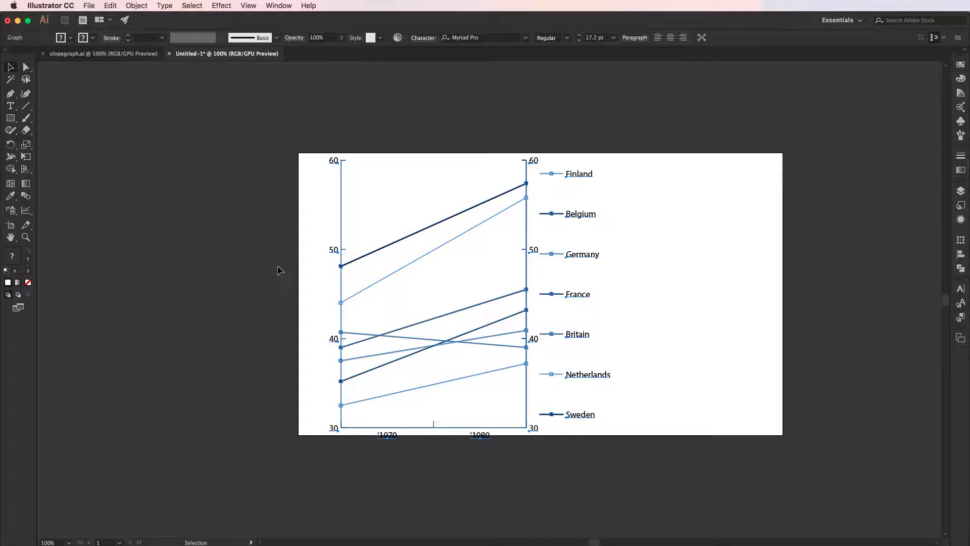
# Ungroup the graph into ordinary artwork, accepting the loss of graph editing
pyautogui.click(136, 5)
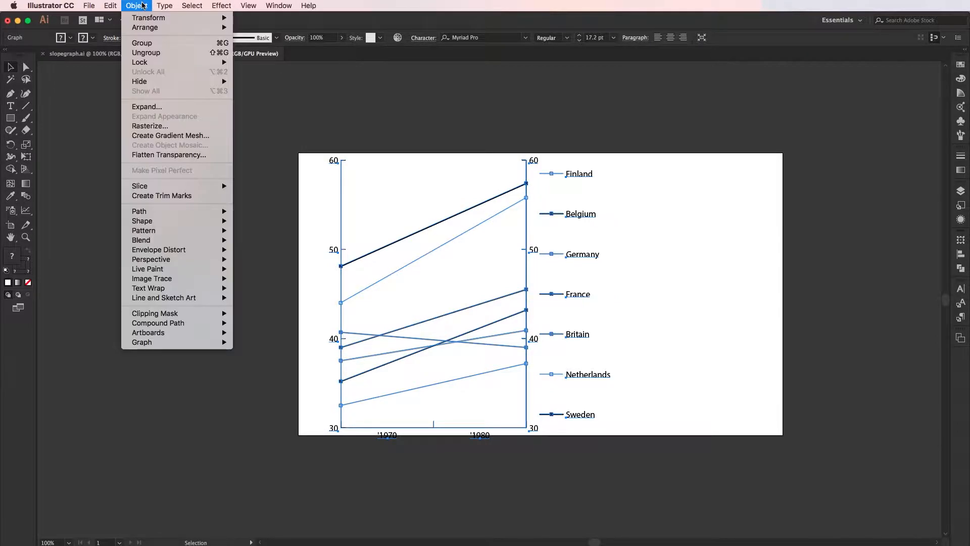
pyautogui.click(145, 52)
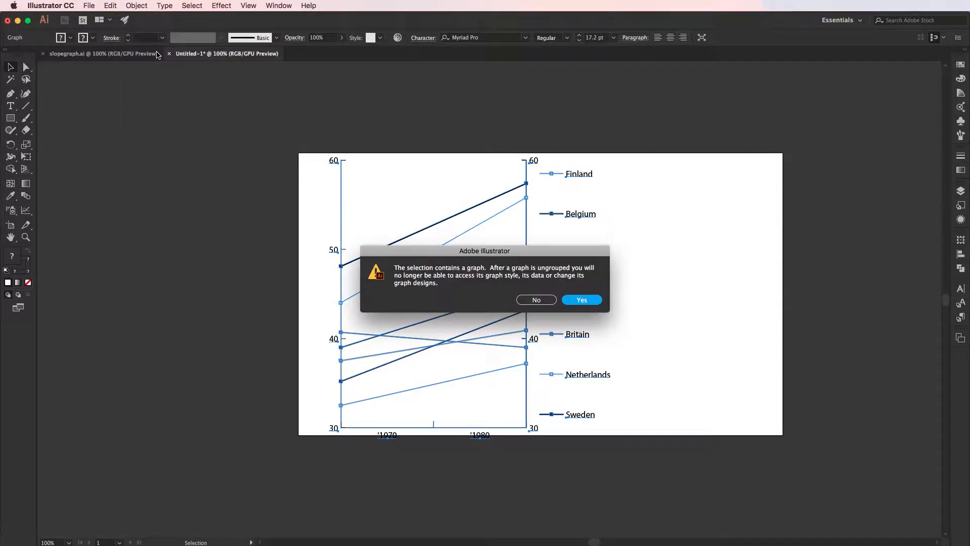
pyautogui.click(581, 299)
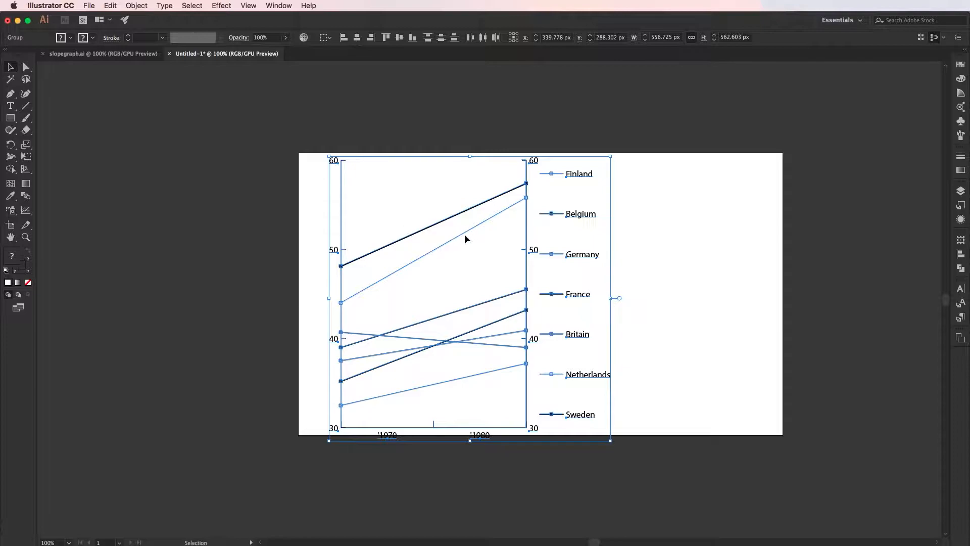
pyautogui.moveTo(600, 165)
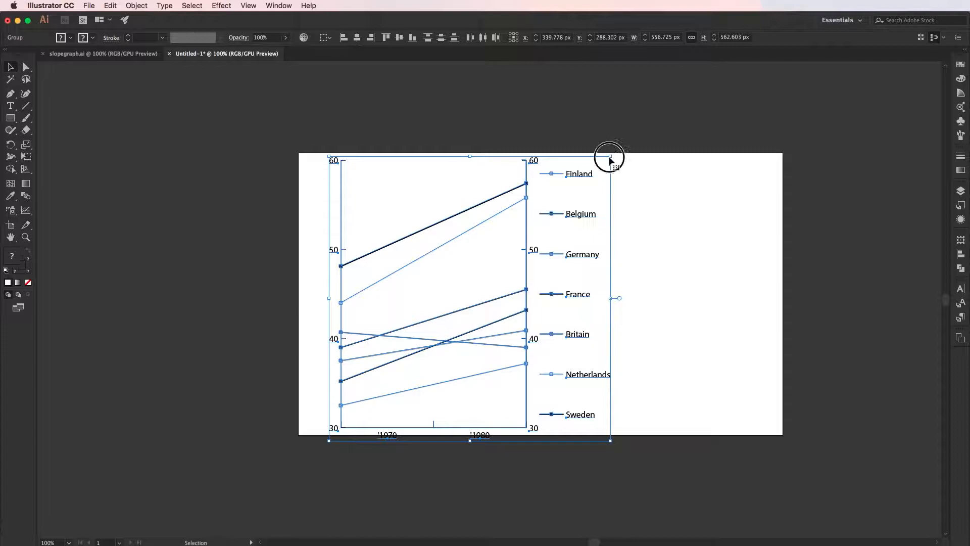
# Scale the whole graph down slightly using a bounding-box corner handle
pyautogui.moveTo(609, 157); pyautogui.dragTo(582, 192)
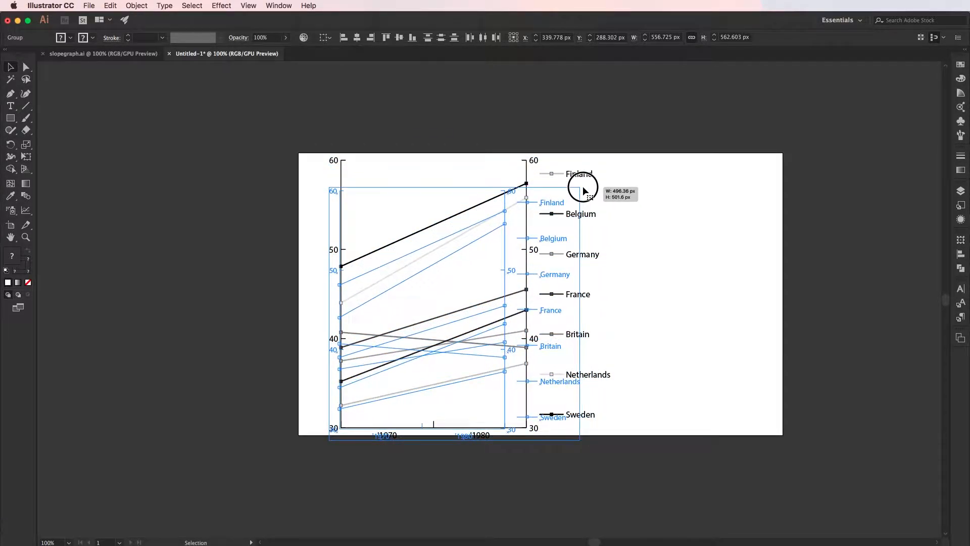
pyautogui.moveTo(585, 191); pyautogui.dragTo(566, 181)
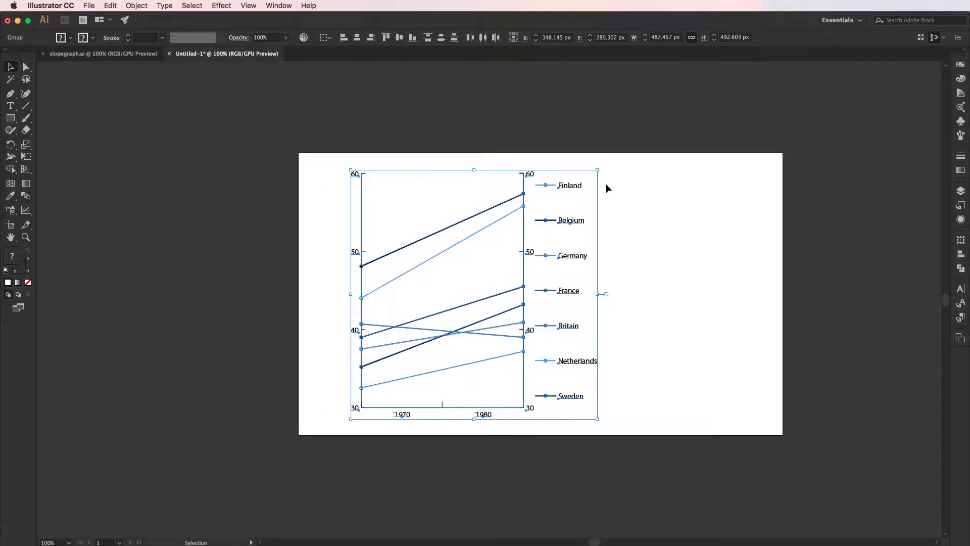
pyautogui.click(623, 188)
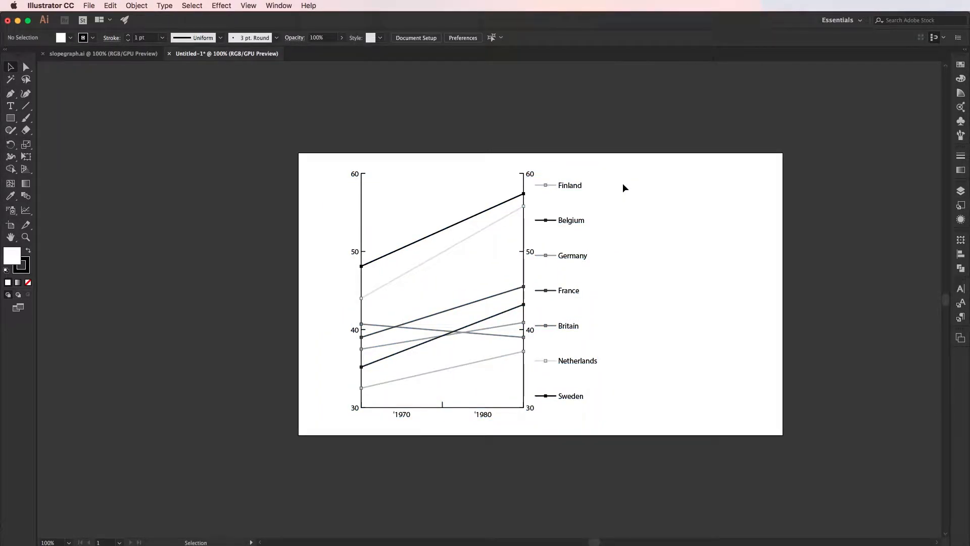
pyautogui.moveTo(556, 269)
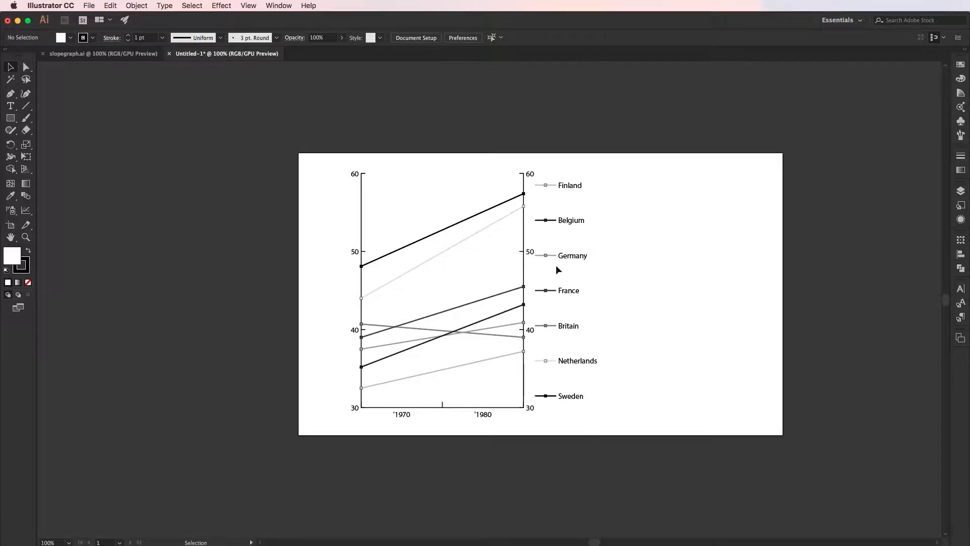
# Move the '1970 label above the left axis as a header and shift the whole chart down
pyautogui.click(442, 404)
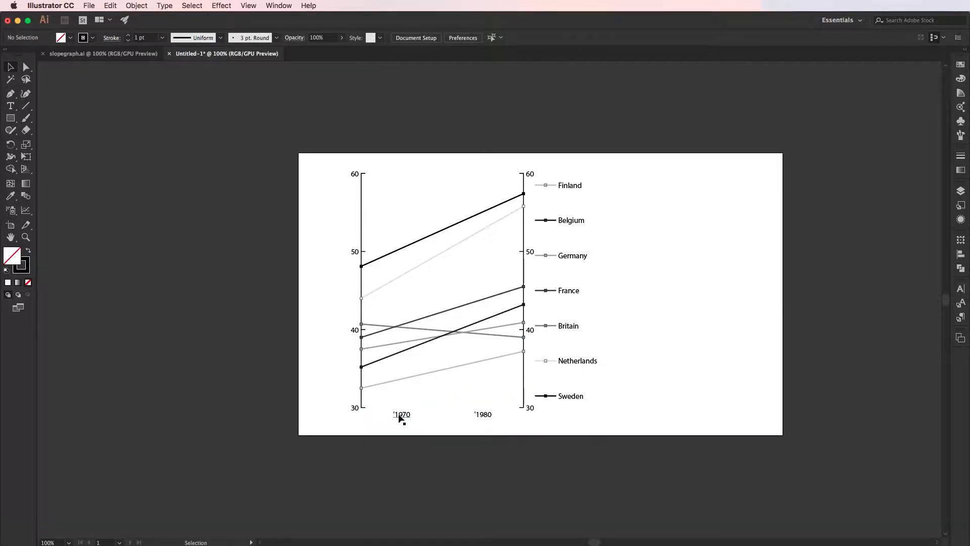
pyautogui.moveTo(401, 415); pyautogui.dragTo(361, 161)
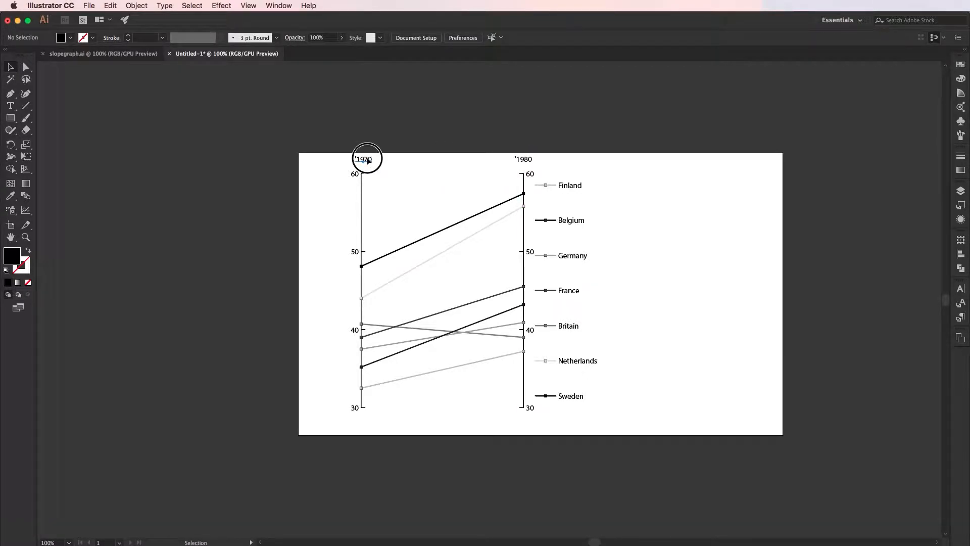
pyautogui.click(362, 159)
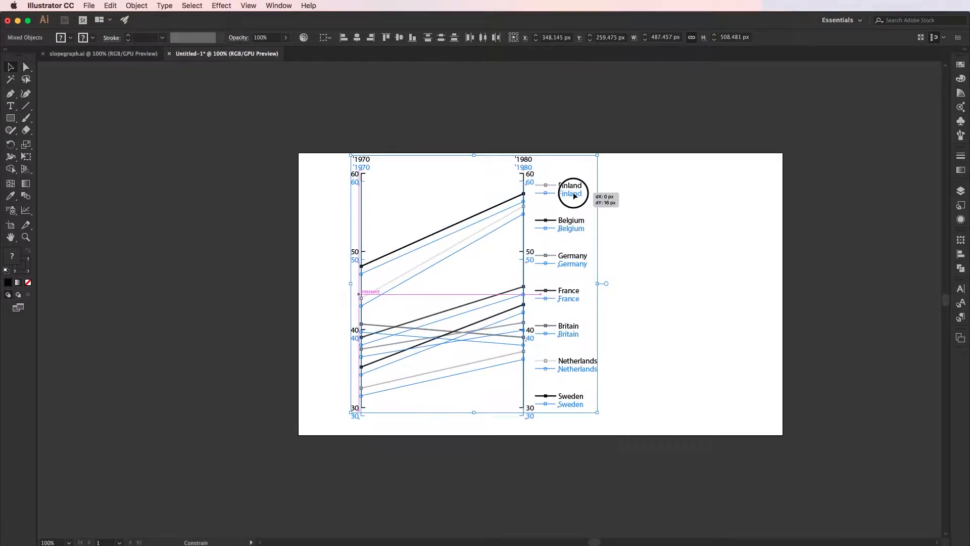
pyautogui.moveTo(571, 192); pyautogui.dragTo(571, 202)
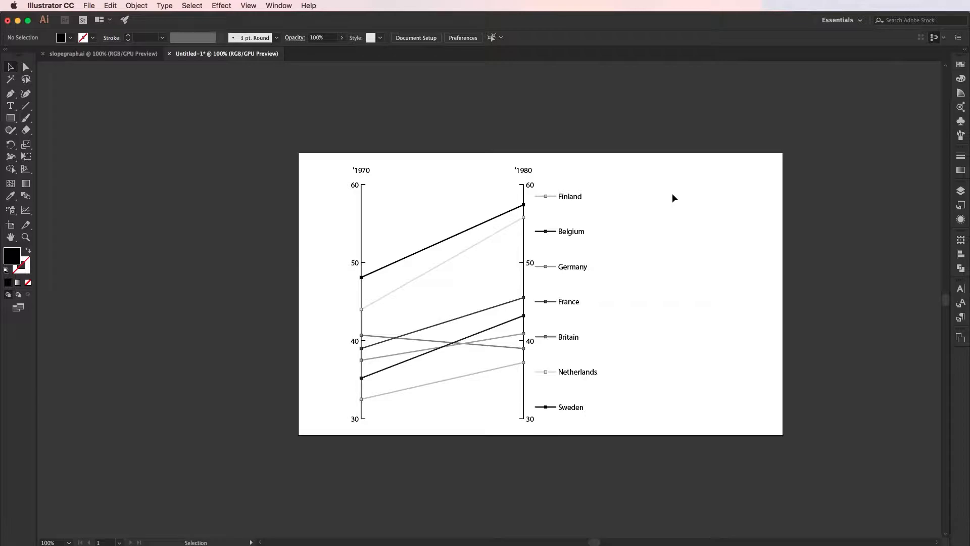
pyautogui.moveTo(588, 208)
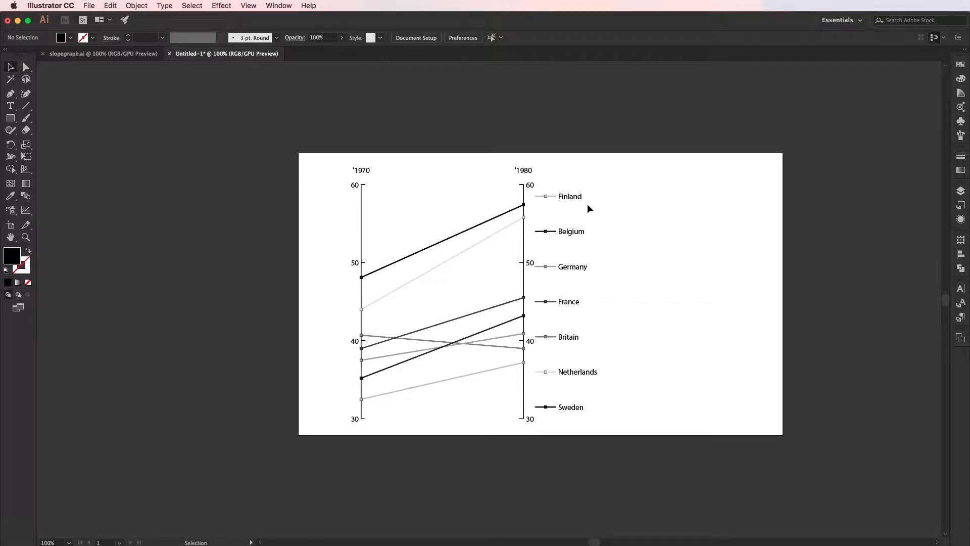
pyautogui.click(495, 240)
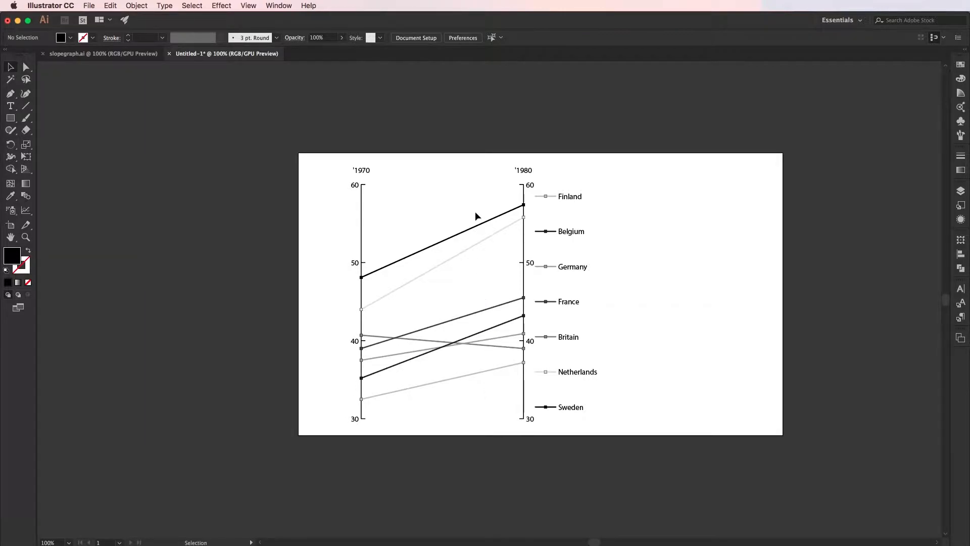
pyautogui.moveTo(553, 200)
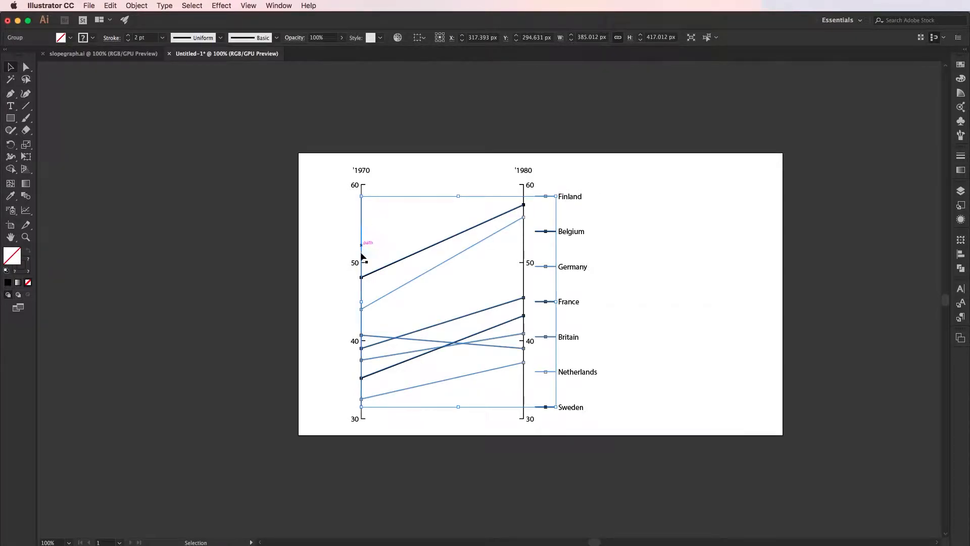
pyautogui.moveTo(175, 68)
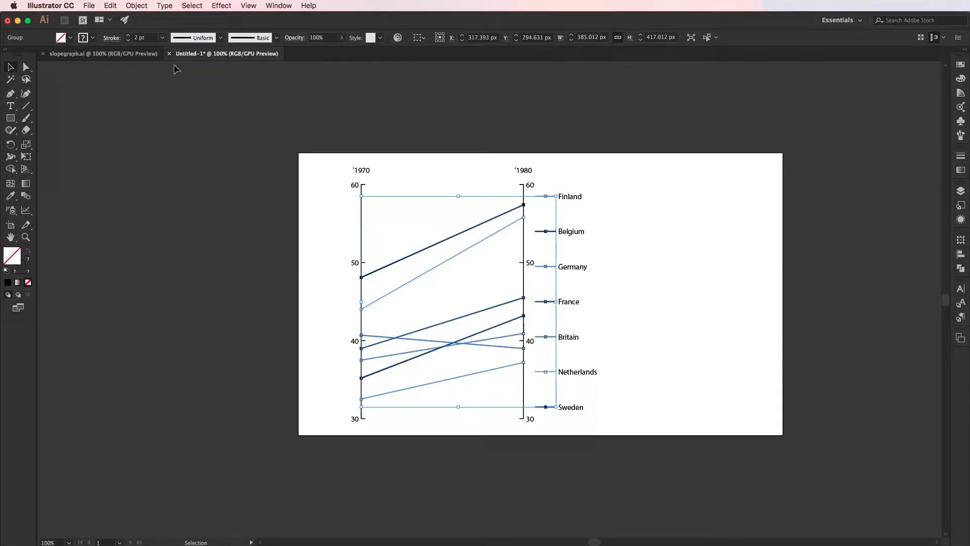
# Change Layer 1's highlight colour from Light Blue to Magenta in Layer Options
pyautogui.click(136, 6)
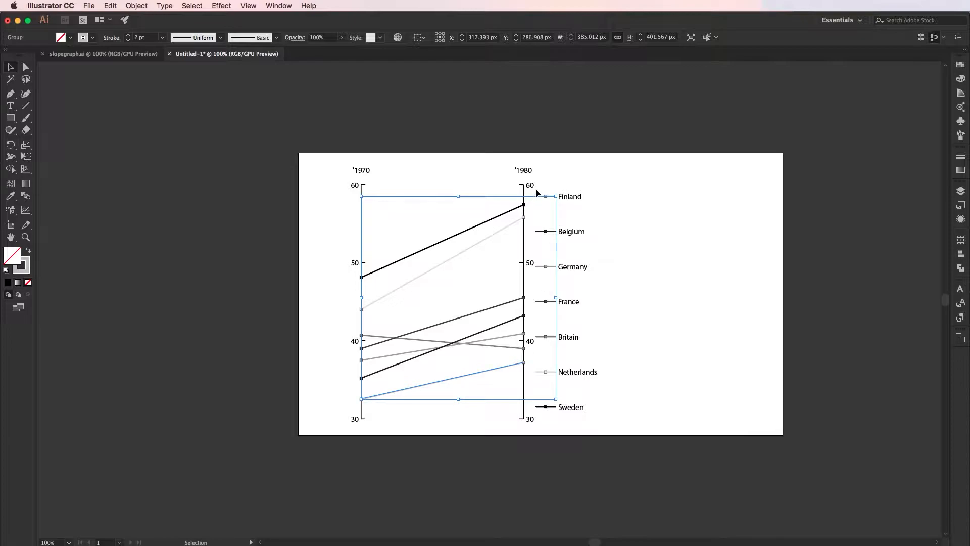
pyautogui.moveTo(889, 253)
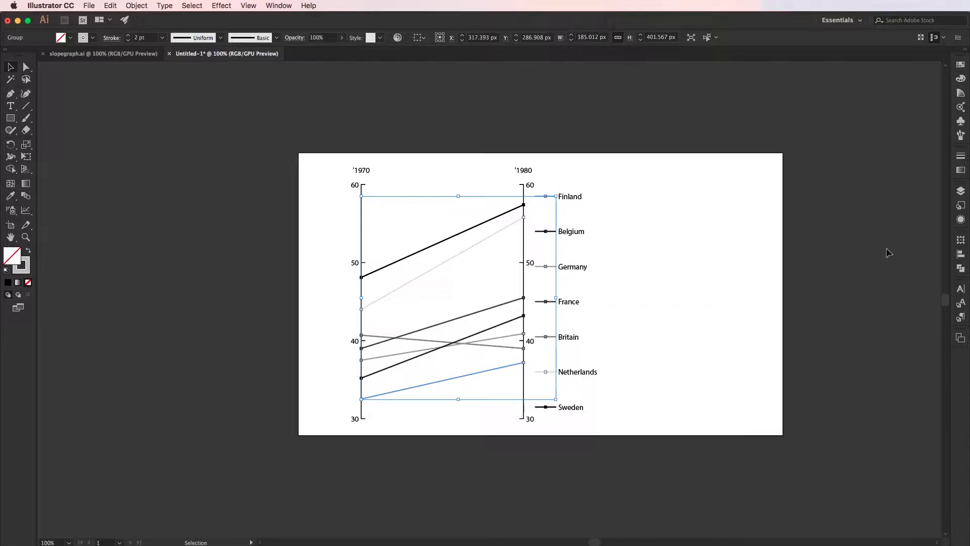
pyautogui.click(962, 191)
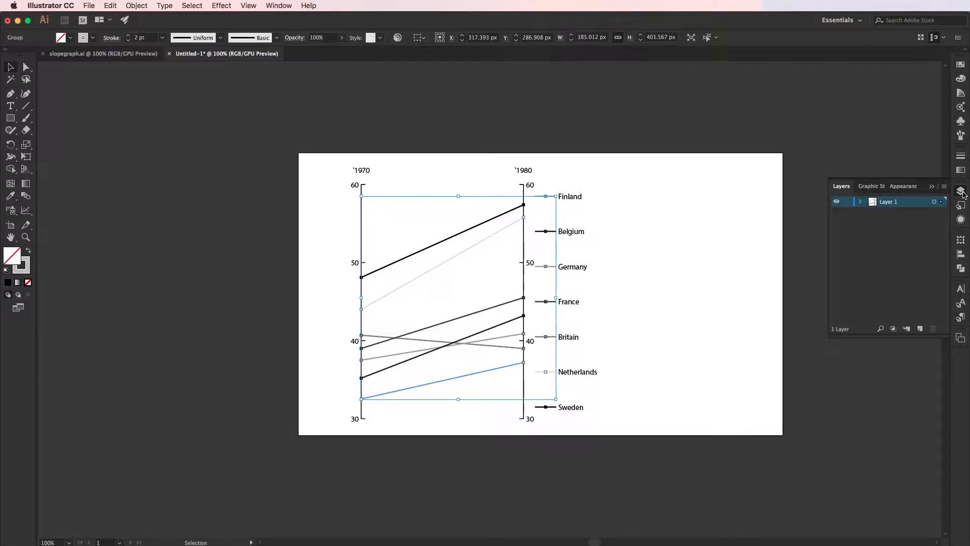
pyautogui.doubleClick(888, 201)
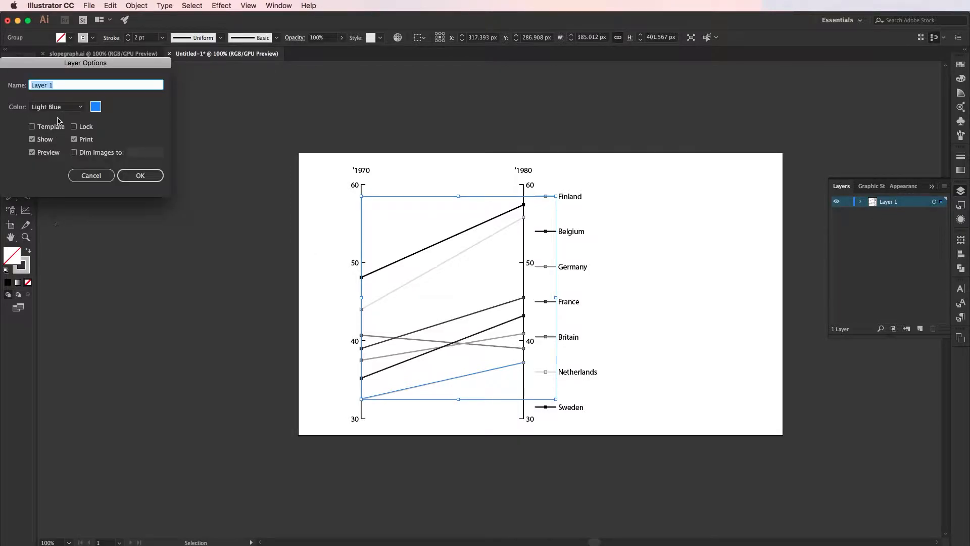
pyautogui.click(80, 106)
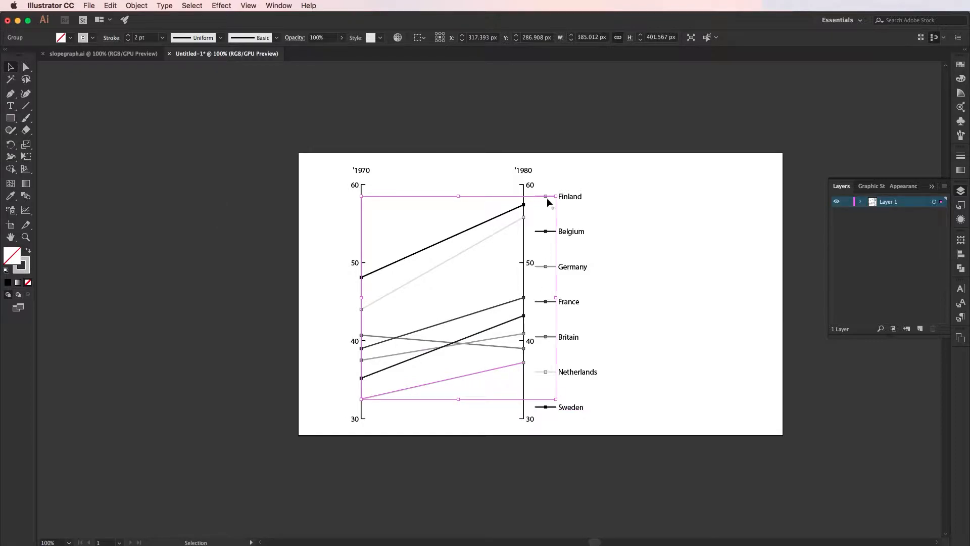
pyautogui.moveTo(583, 204)
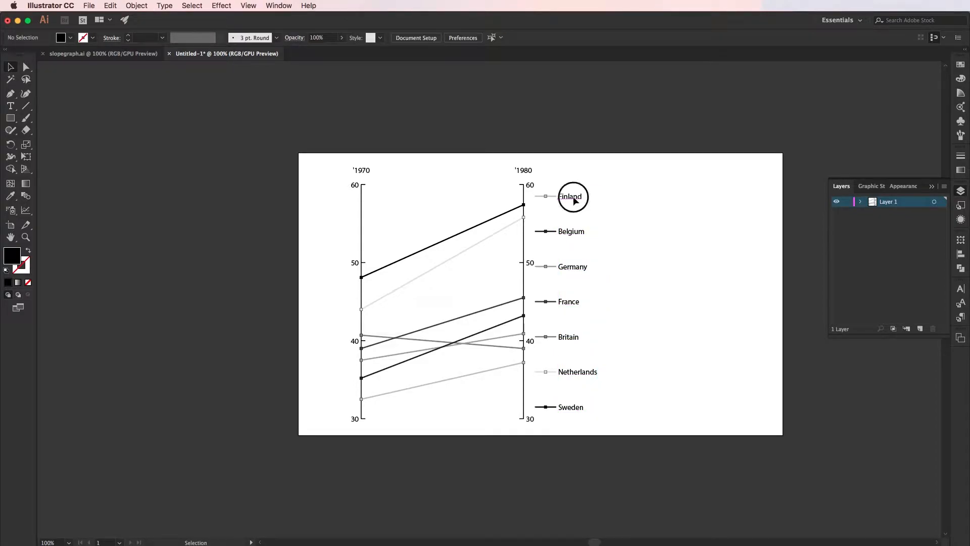
# Delete the legend markers and copy the country labels to the 1970 line ends
pyautogui.moveTo(569, 197); pyautogui.dragTo(543, 362)
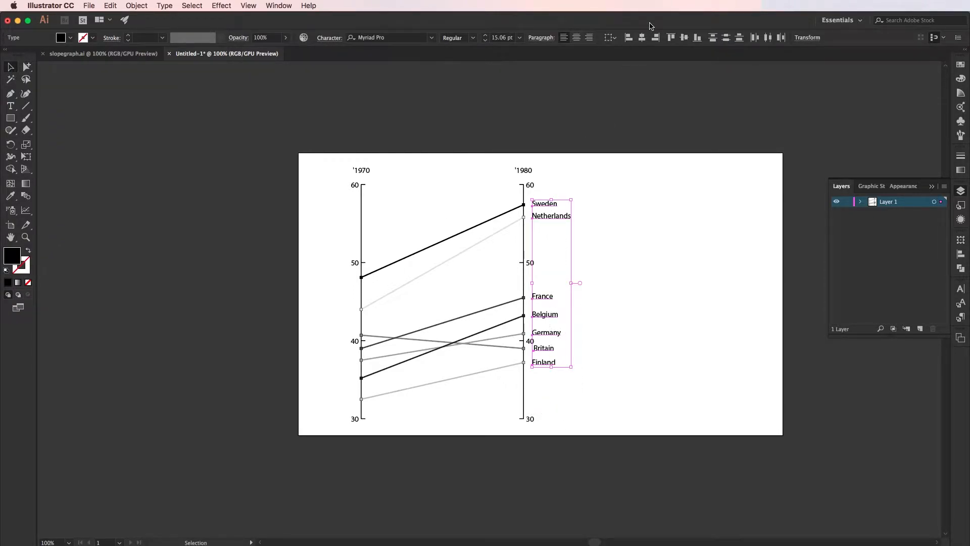
pyautogui.click(628, 37)
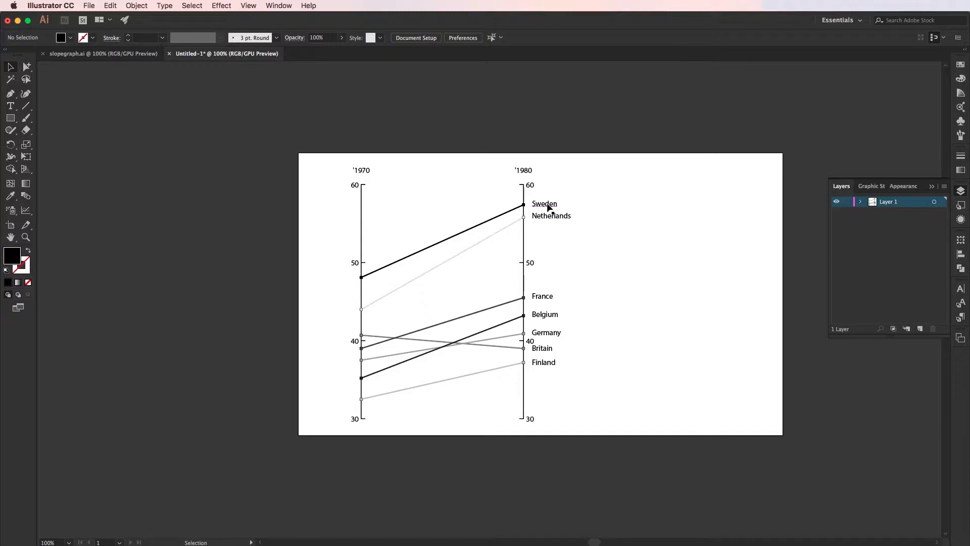
pyautogui.moveTo(545, 204); pyautogui.dragTo(344, 279)
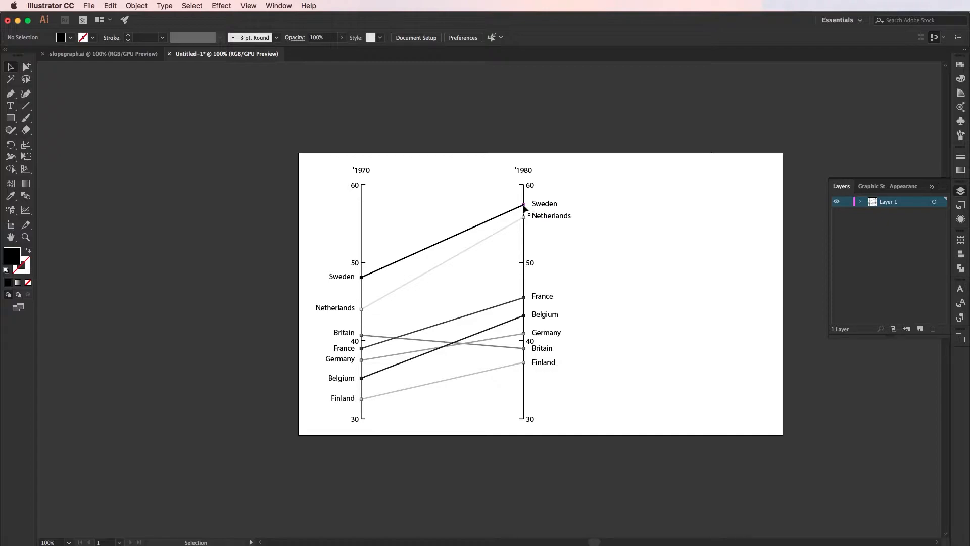
pyautogui.click(443, 276)
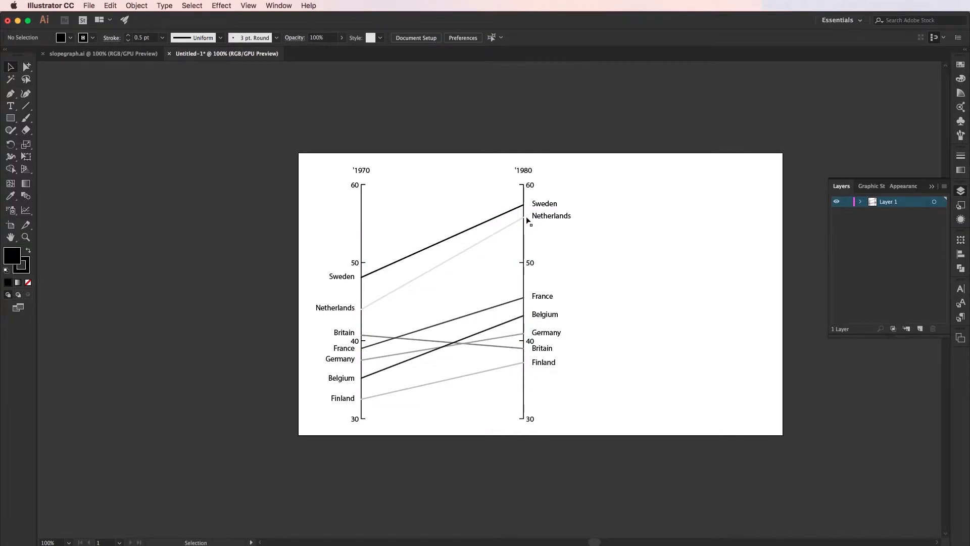
pyautogui.moveTo(531, 406)
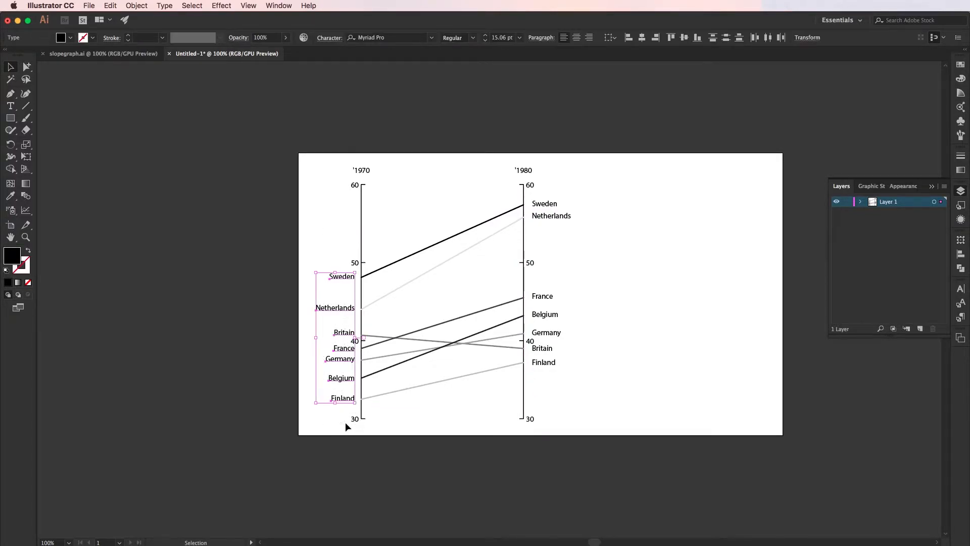
pyautogui.moveTo(656, 38)
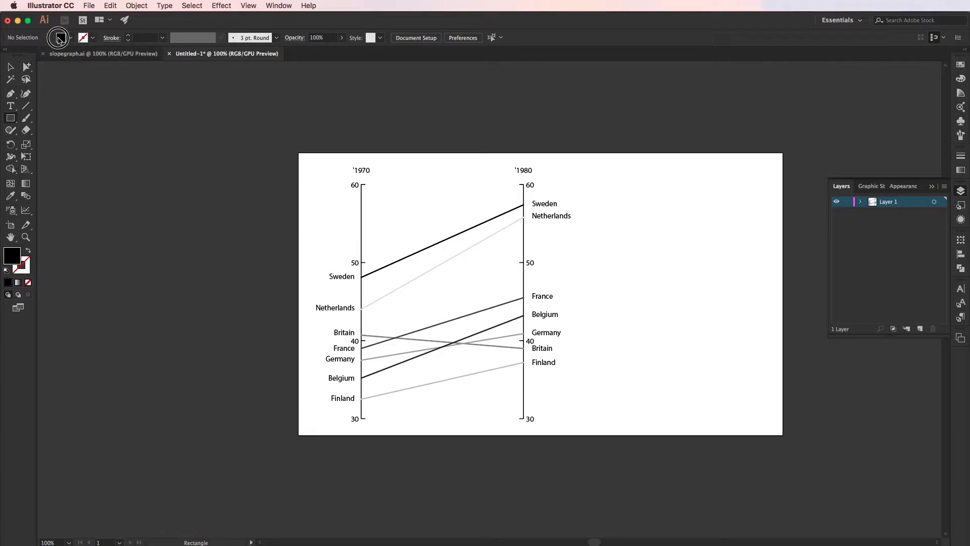
# Draw a green rectangle between the axes at 20% opacity and send it behind the lines
pyautogui.click(59, 37)
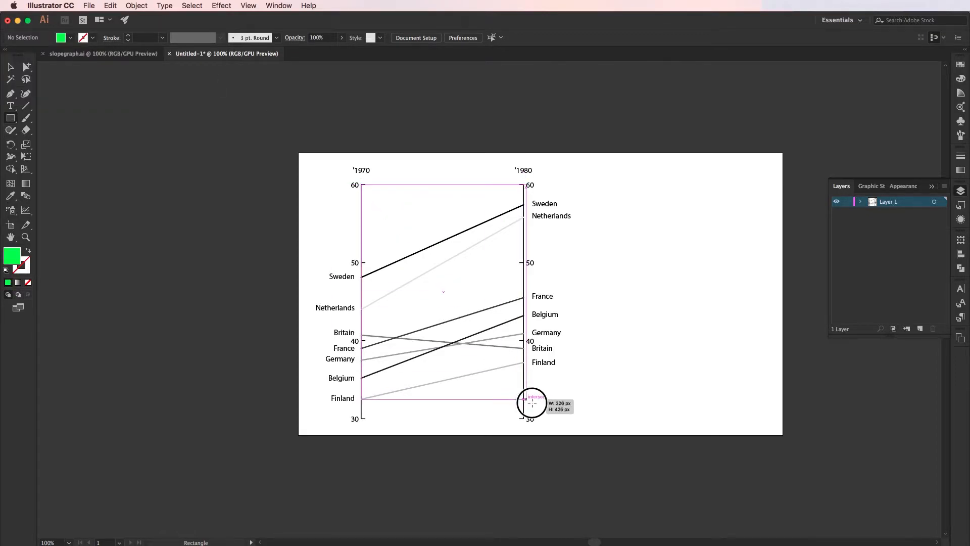
pyautogui.moveTo(363, 184); pyautogui.dragTo(523, 412)
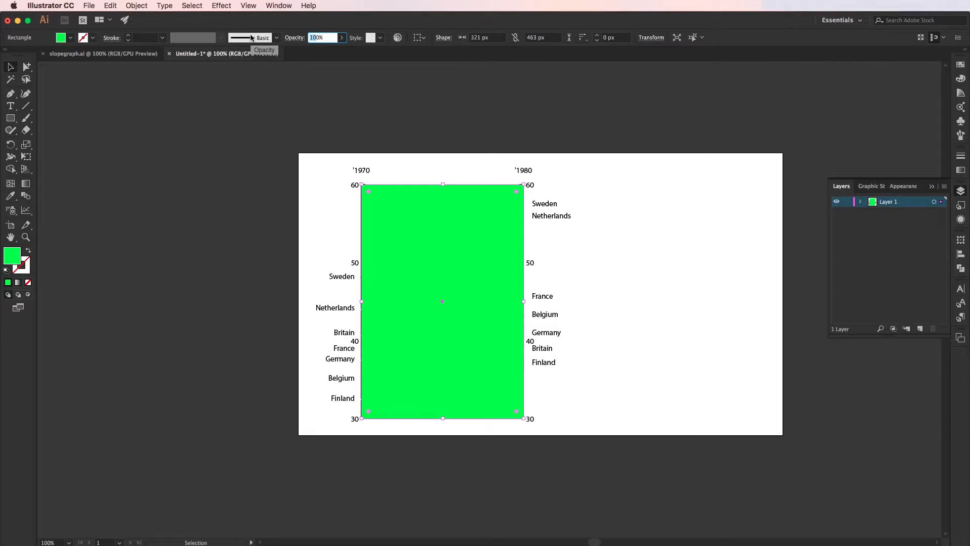
pyautogui.write('20')
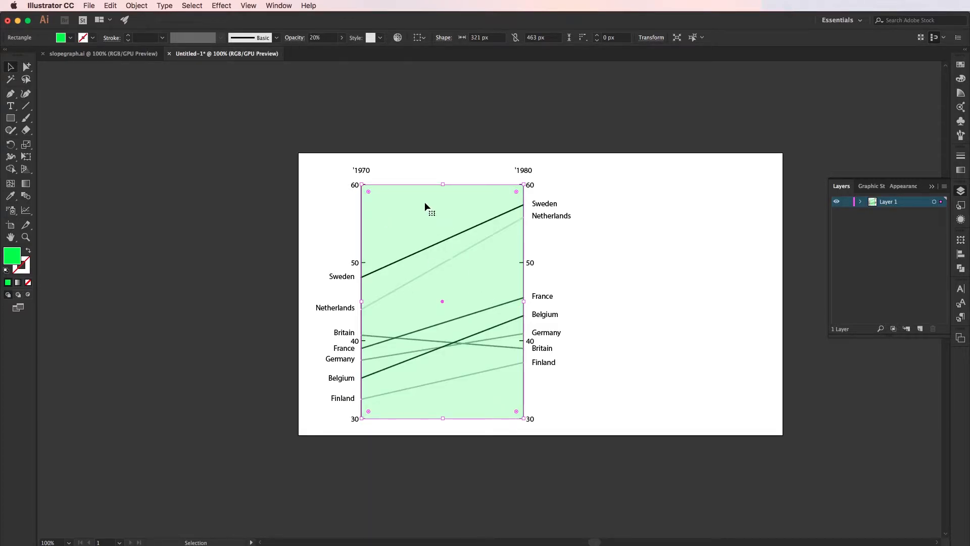
pyautogui.rightClick(426, 206)
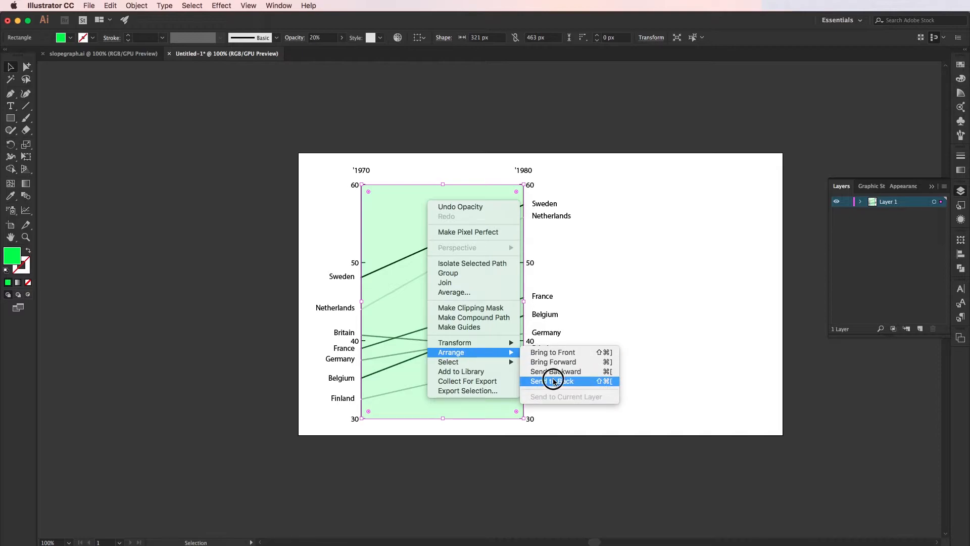
pyautogui.click(551, 381)
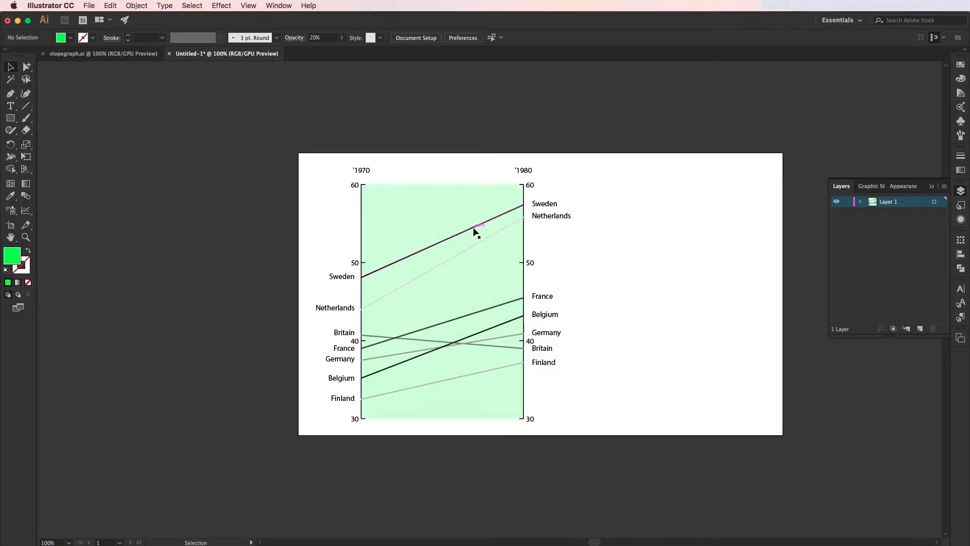
pyautogui.click(476, 241)
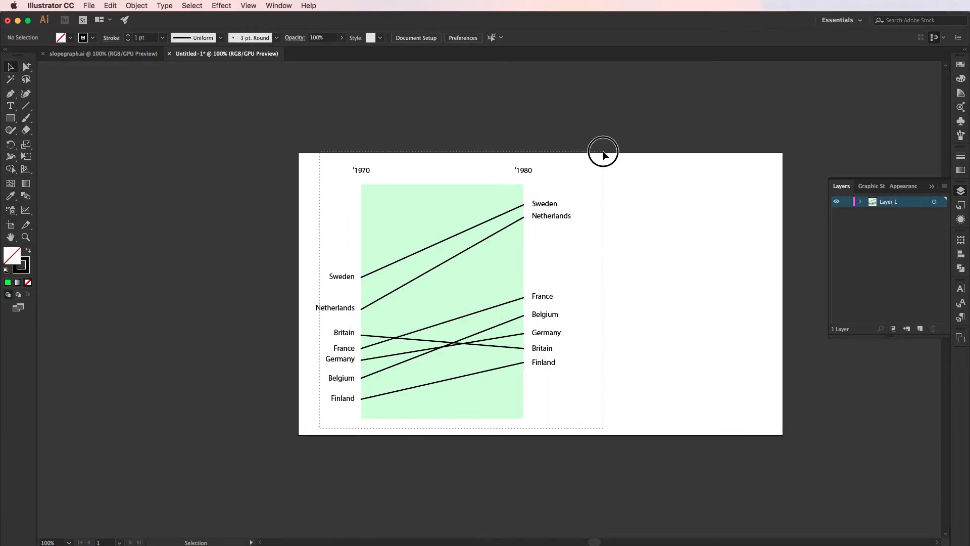
# Select the whole chart, then deselect after enlarging the '1970 and '1980 headers
pyautogui.press('cmd+a')
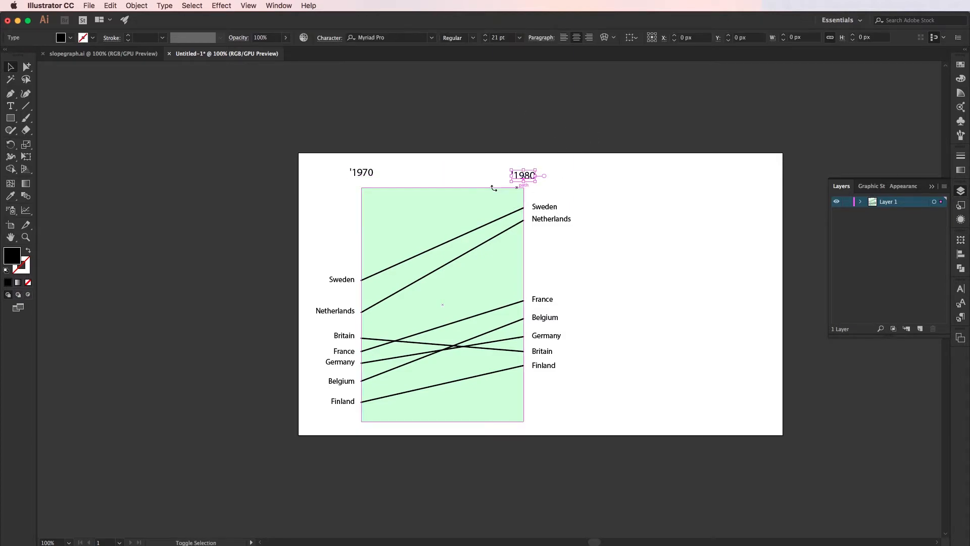
pyautogui.click(483, 258)
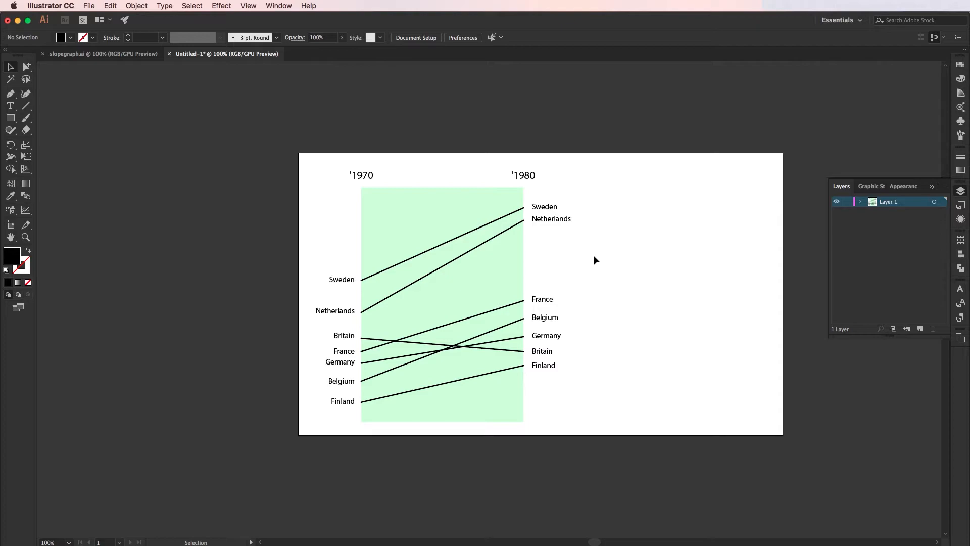
# With the Type tool, place the insertion point after the Sweden label on the left
pyautogui.click(341, 279)
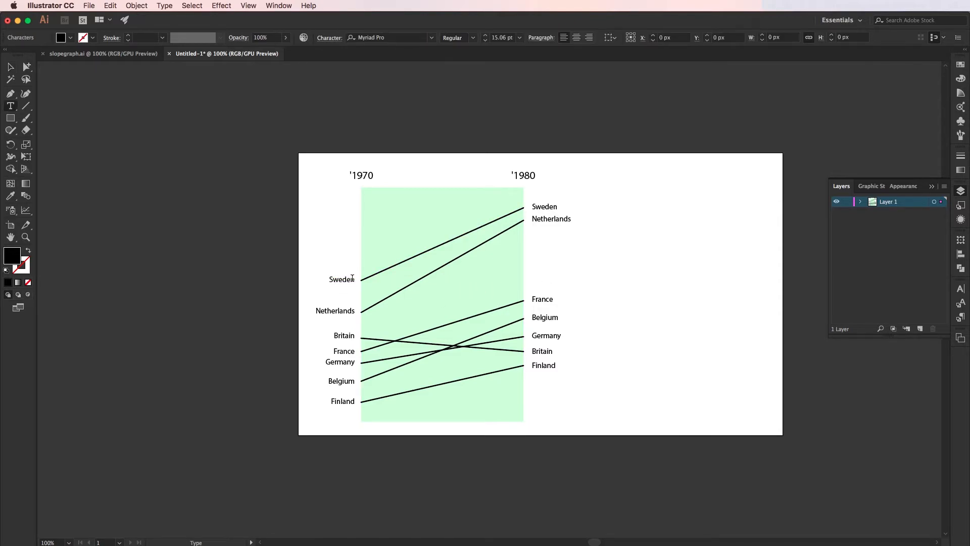
pyautogui.click(358, 279)
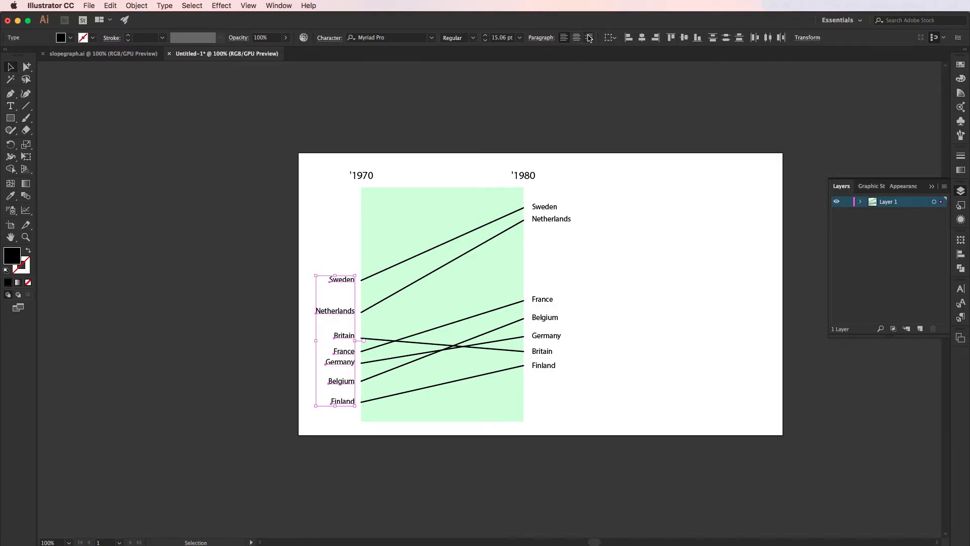
pyautogui.moveTo(342, 279); pyautogui.dragTo(370, 278)
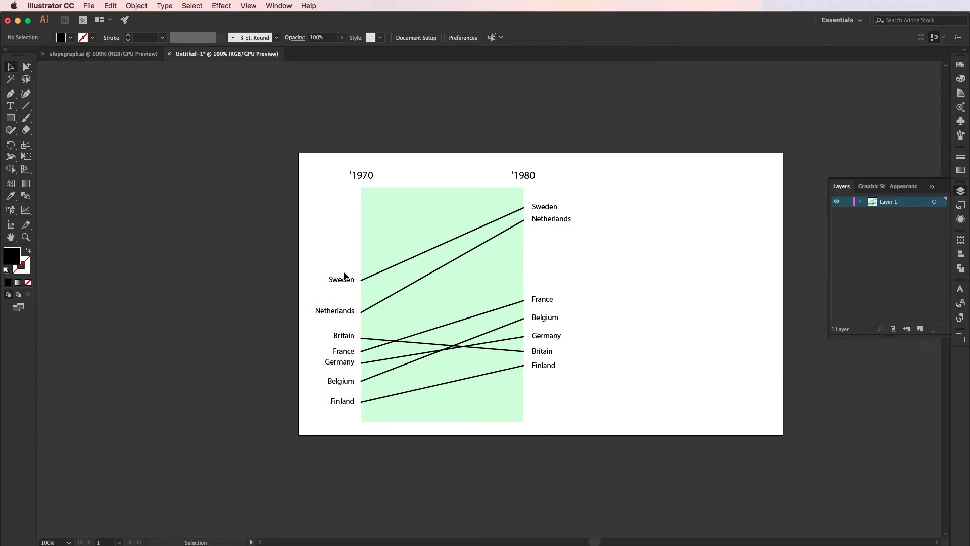
pyautogui.click(10, 106)
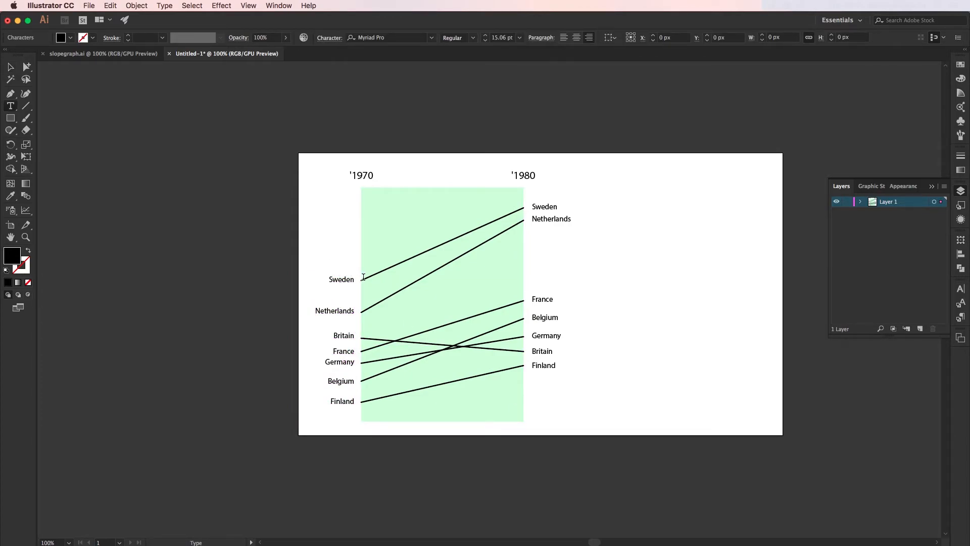
pyautogui.click(344, 279)
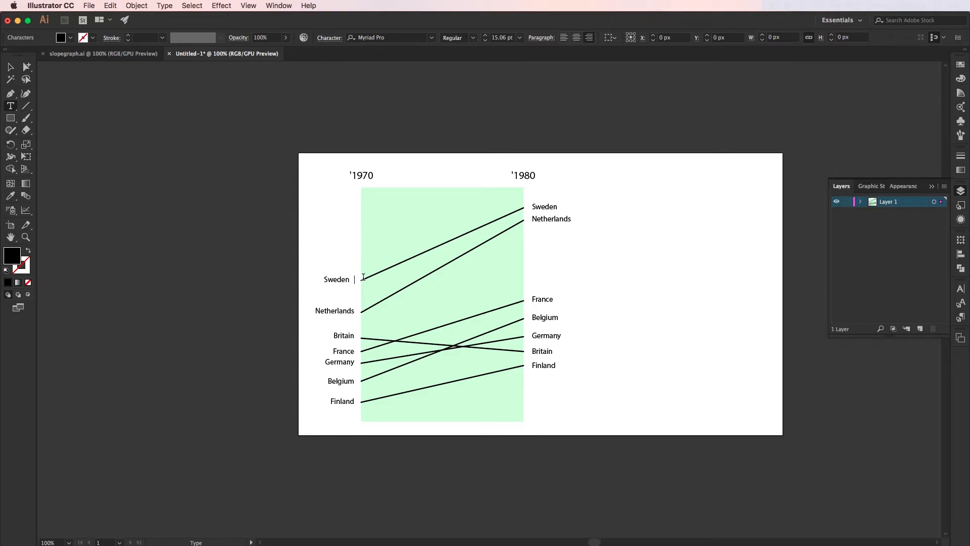
# Type the 1970 values beside the country labels, e.g. Sweden 48 and 40.7
pyautogui.write('48.1')
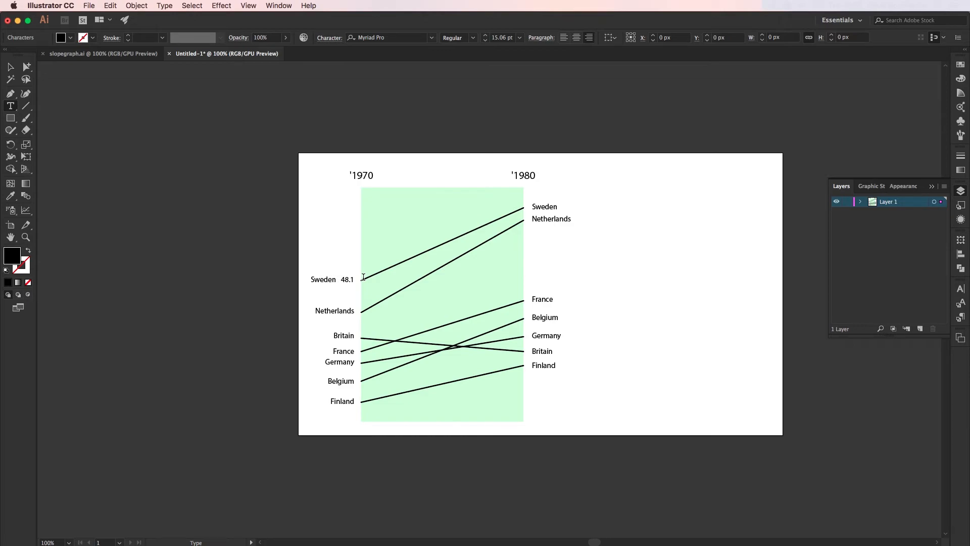
pyautogui.write('40.7')
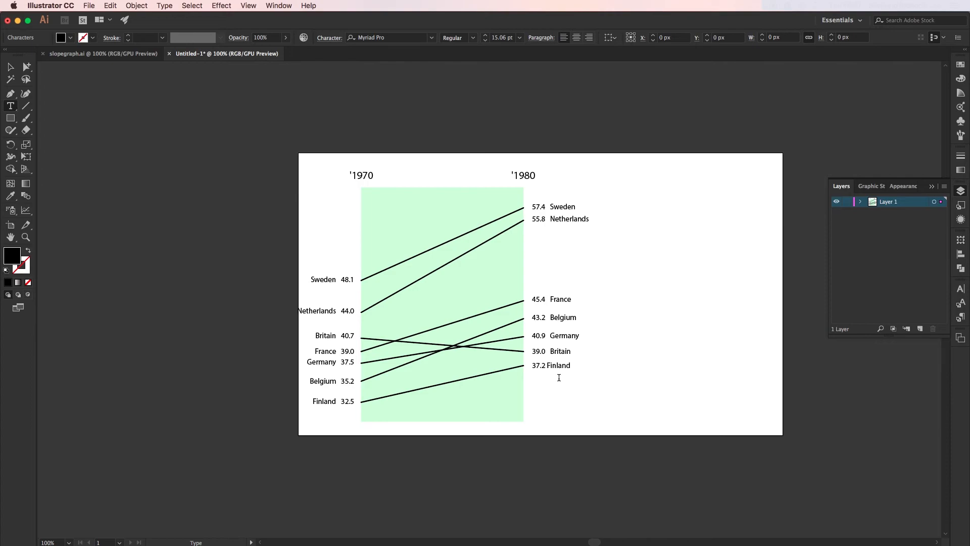
pyautogui.click(551, 365)
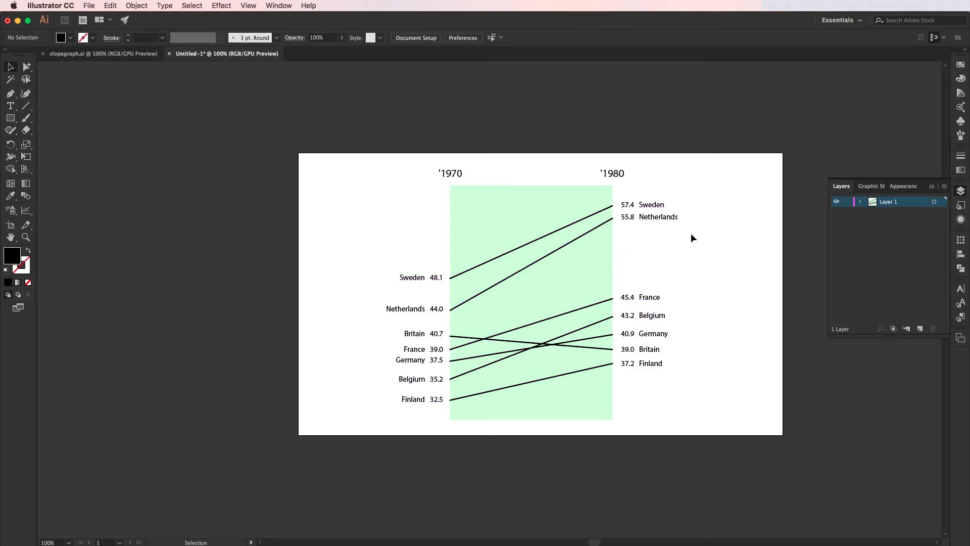
pyautogui.moveTo(779, 173)
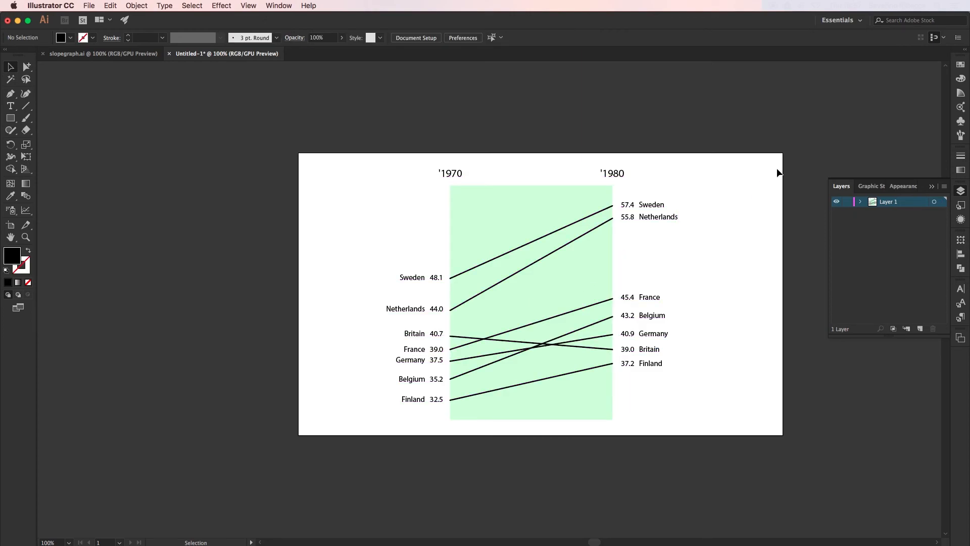